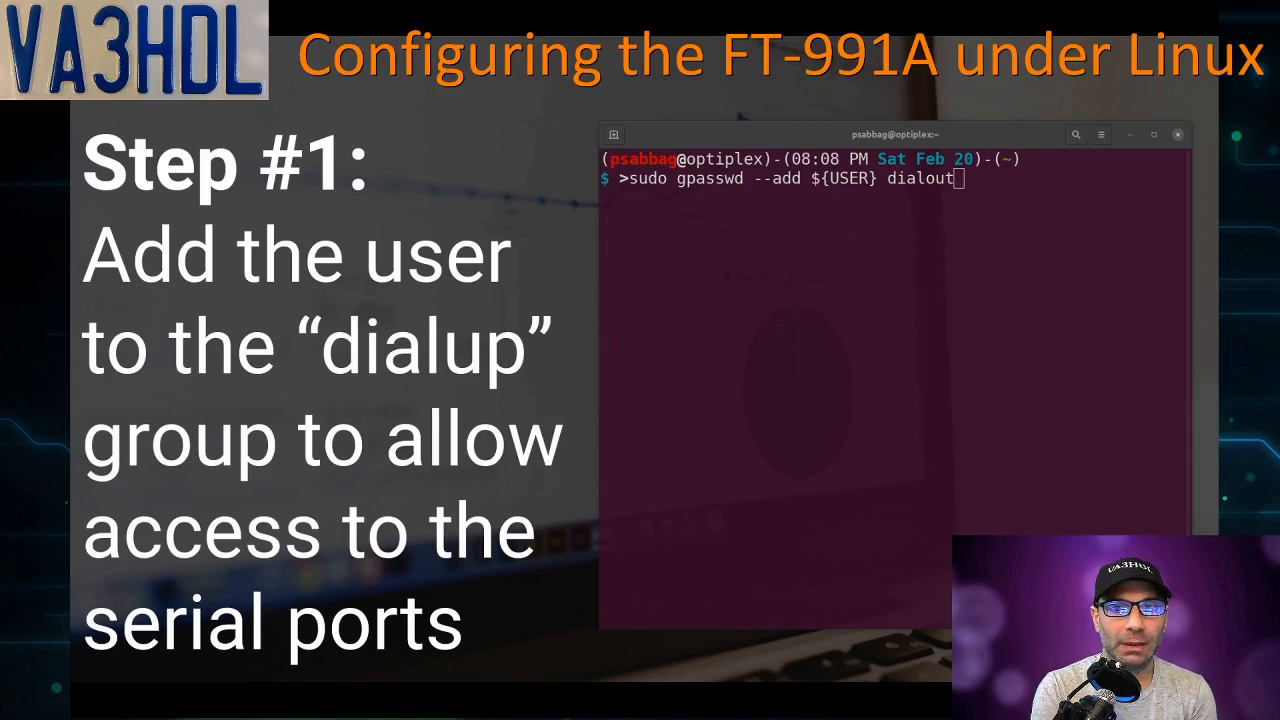
pyautogui.moveTo(582, 460)
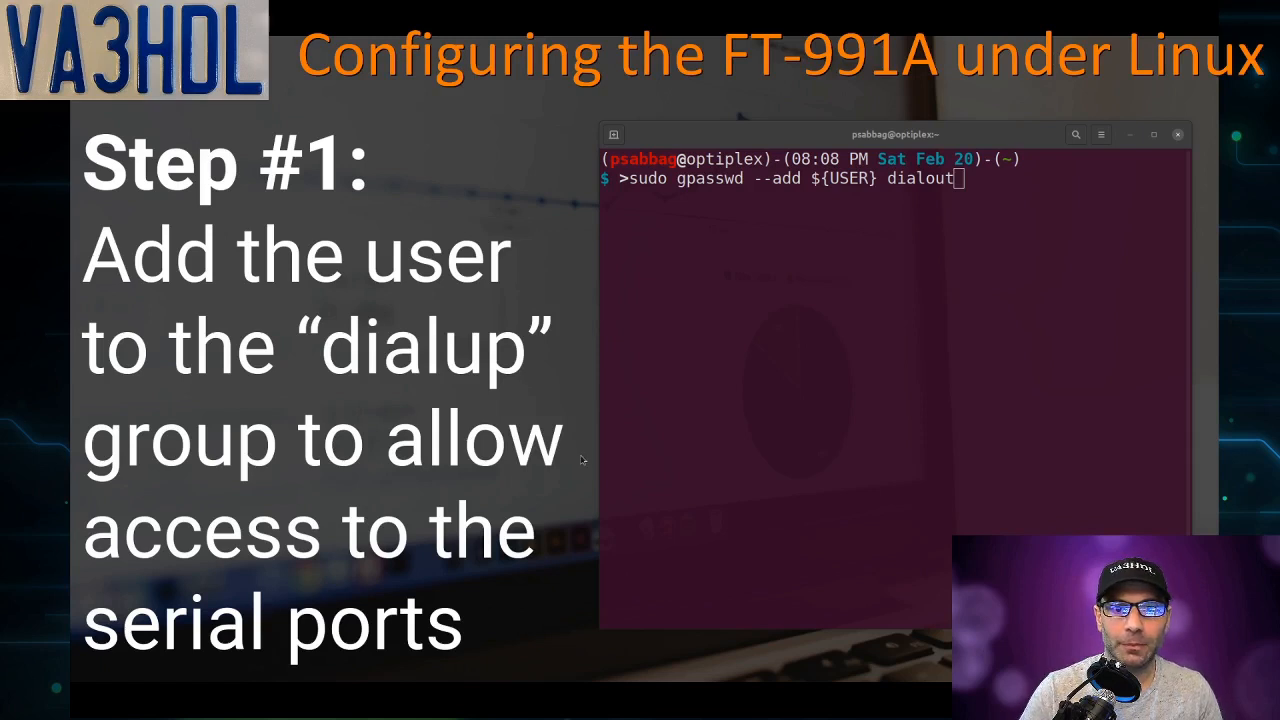
# Step: Run the gpasswd dialout command, check groups ${USER} lists dialout, and launch WSJT-X
pyautogui.press('Return')
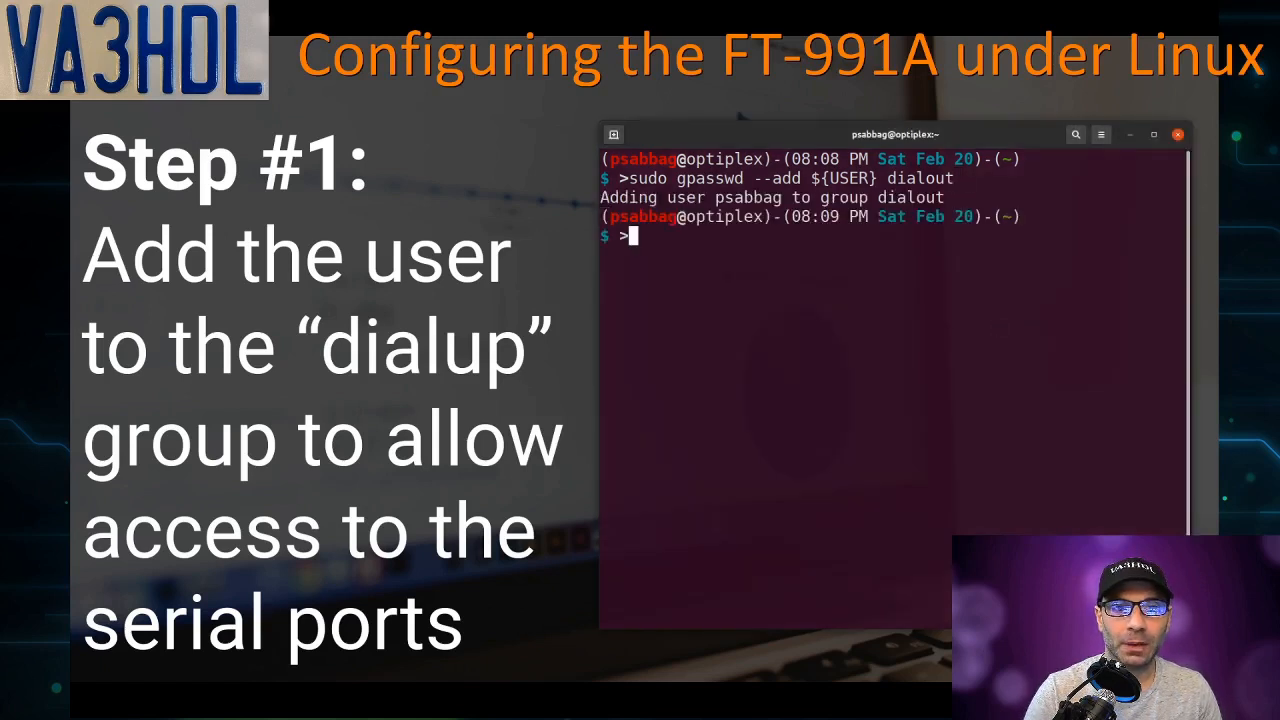
pyautogui.moveTo(704, 260)
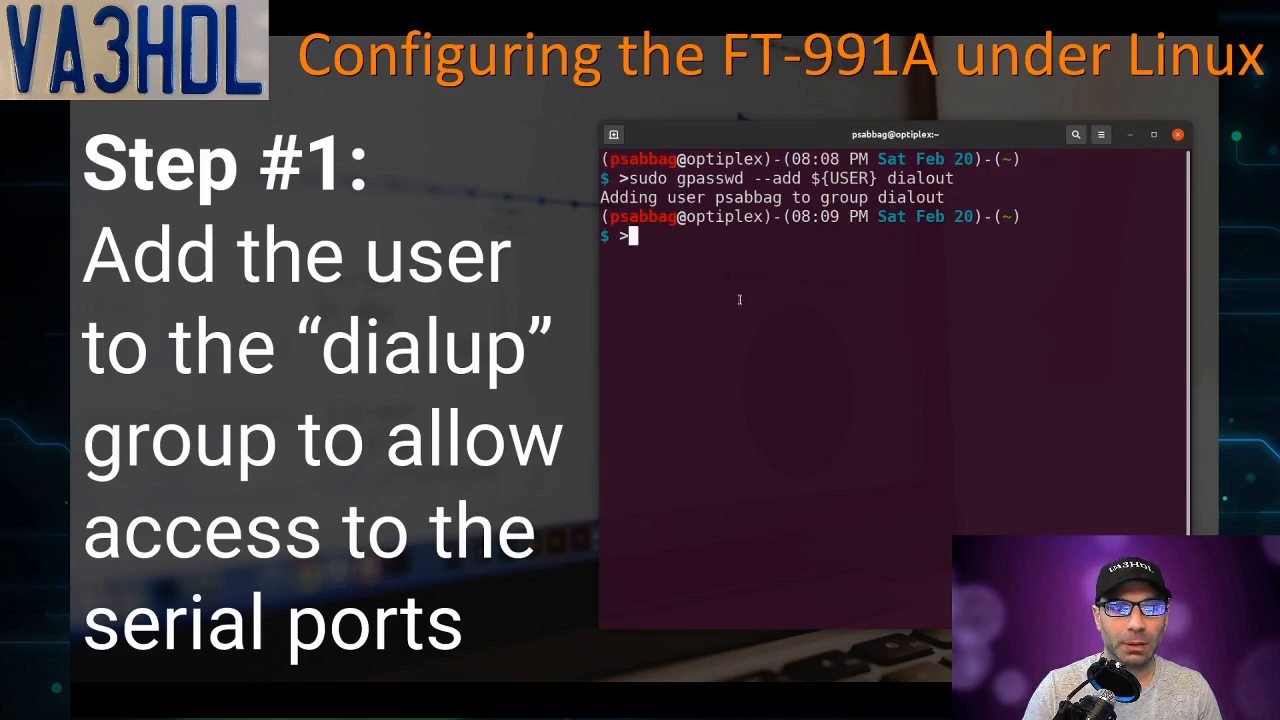
pyautogui.write('groups ${USER}')
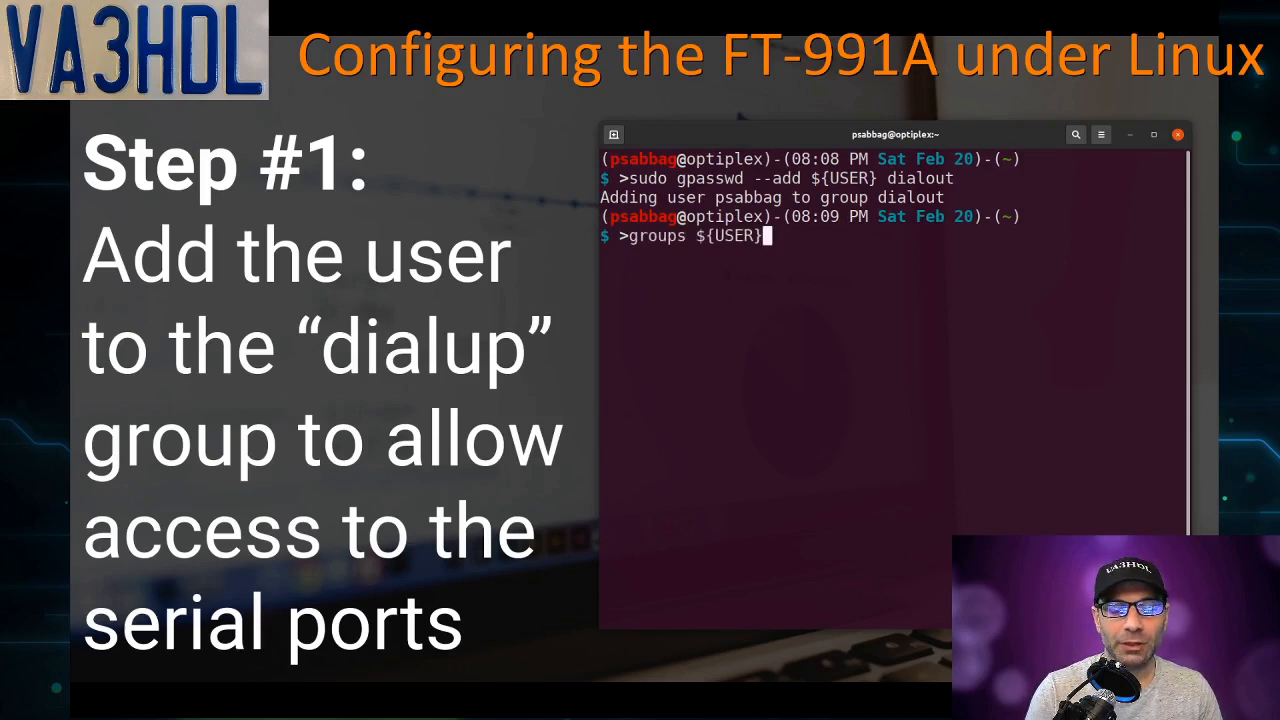
pyautogui.press('Return')
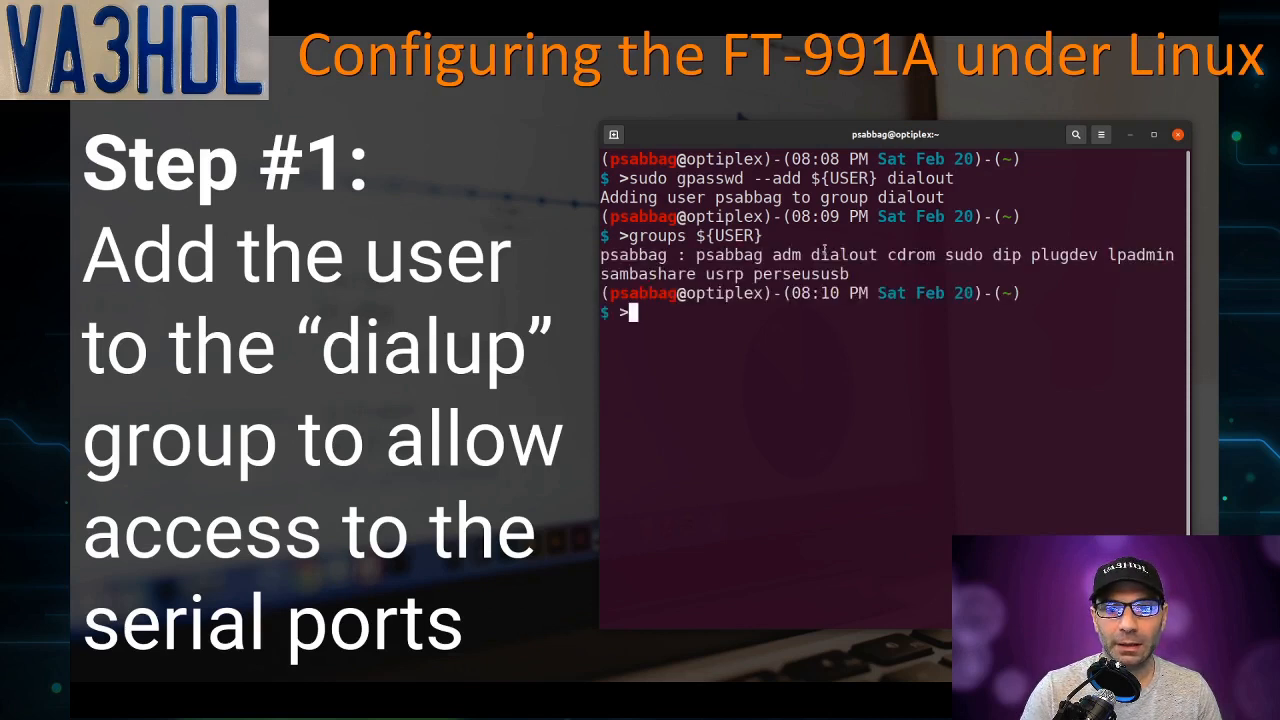
pyautogui.doubleClick(844, 254)
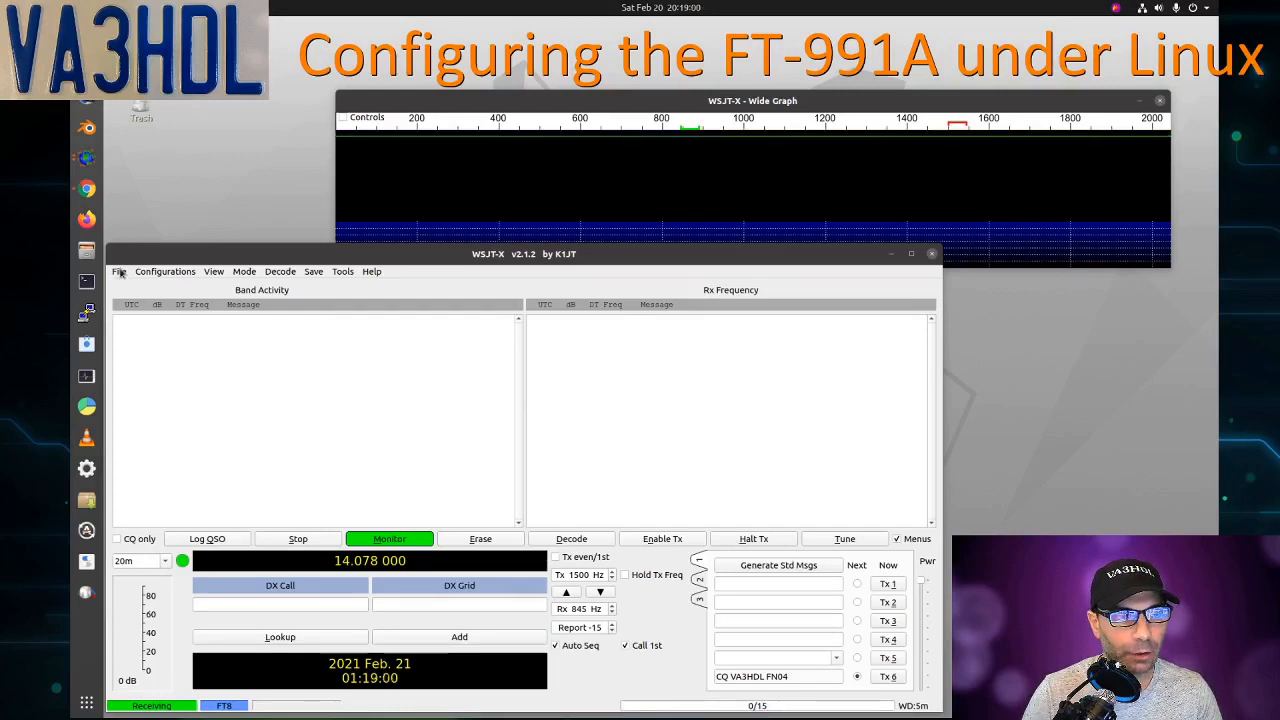
# Step: In WSJT-X Radio settings choose Yaesu FT-991 as the rig
pyautogui.click(120, 272)
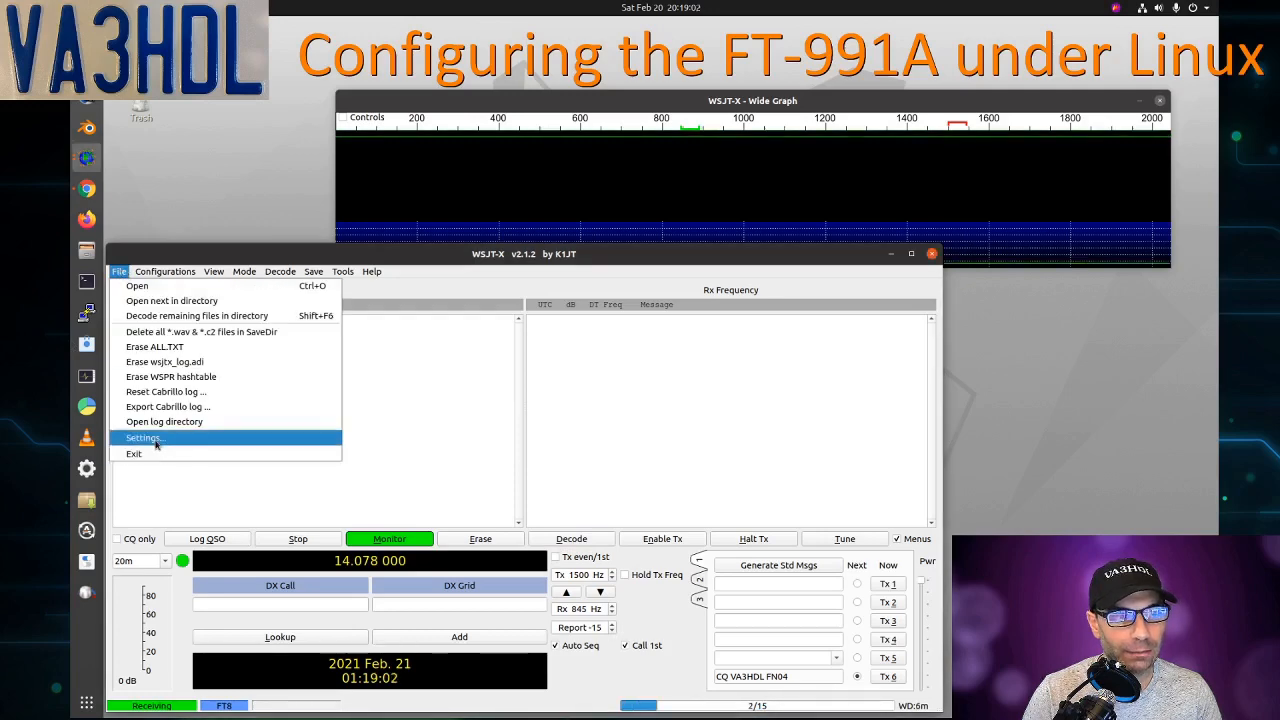
pyautogui.click(142, 438)
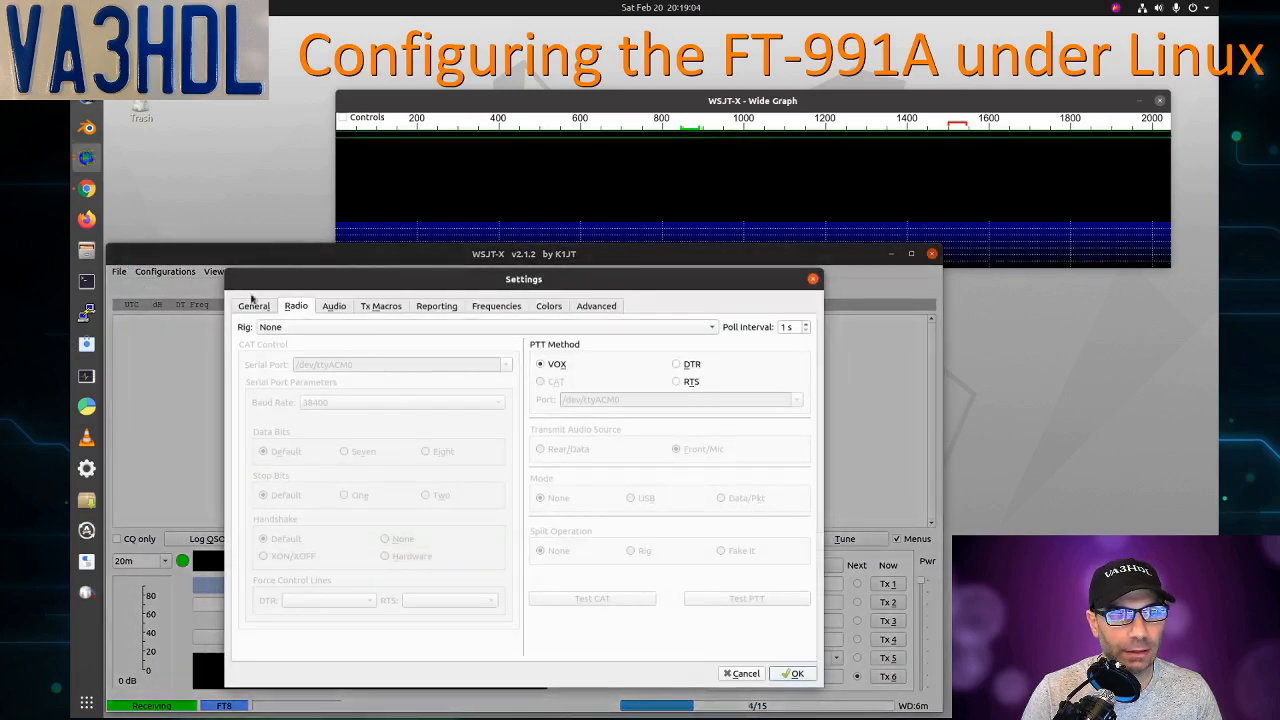
pyautogui.click(252, 304)
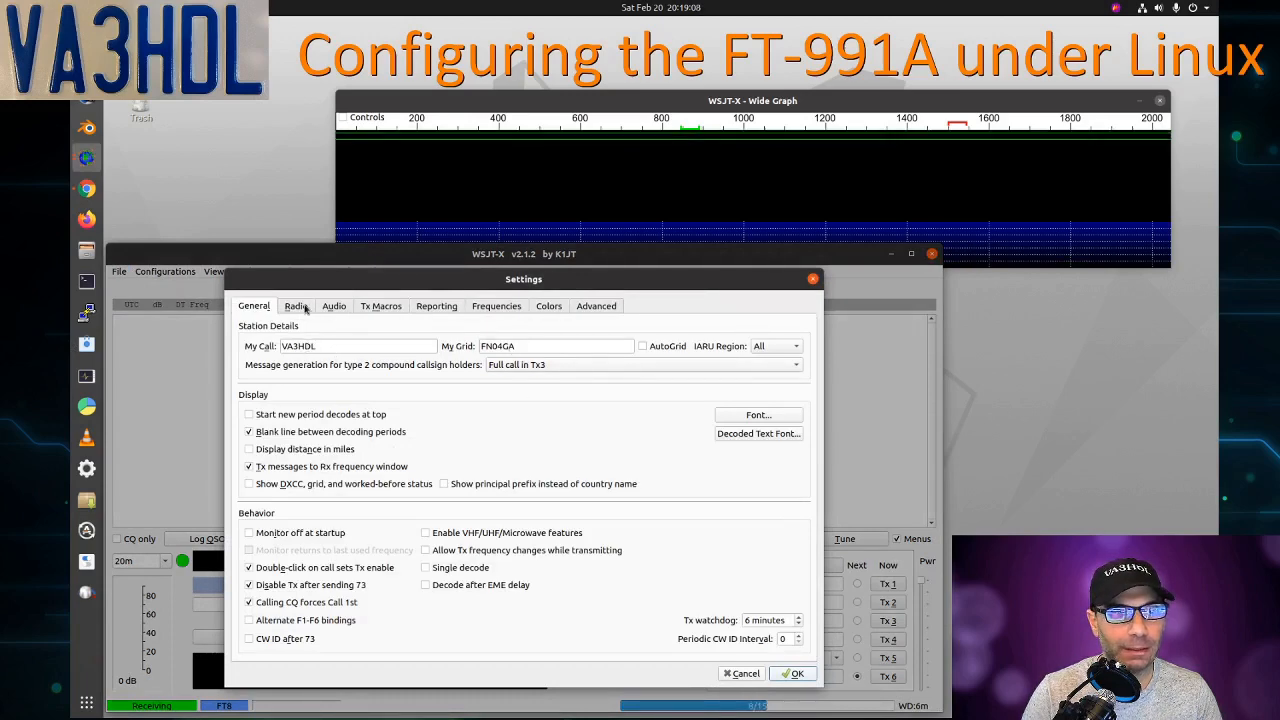
pyautogui.click(296, 306)
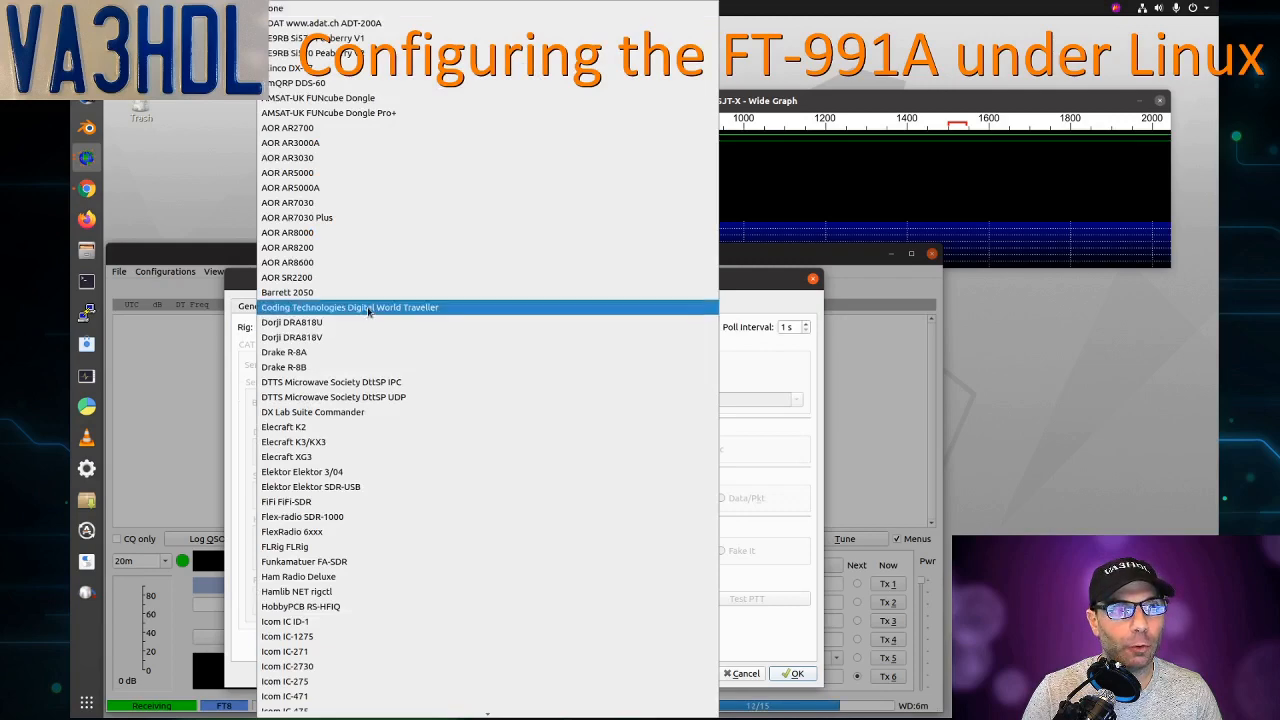
pyautogui.scroll(-3)
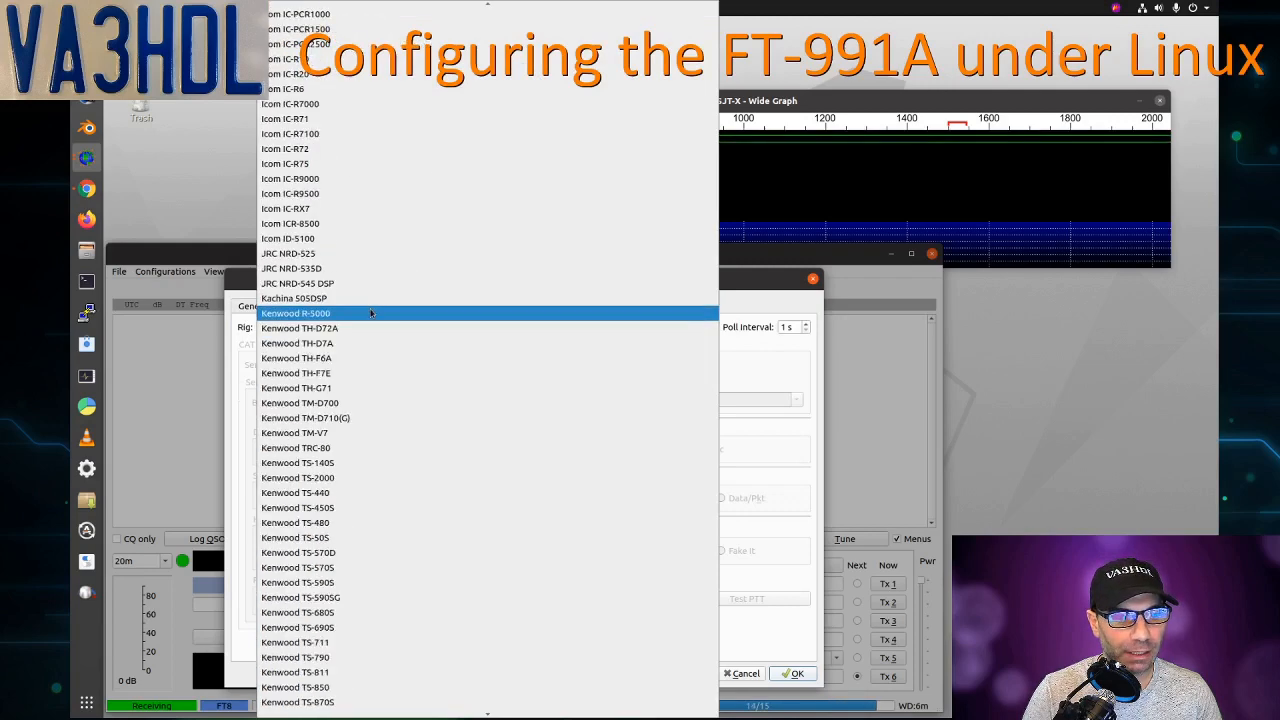
pyautogui.scroll(-3)
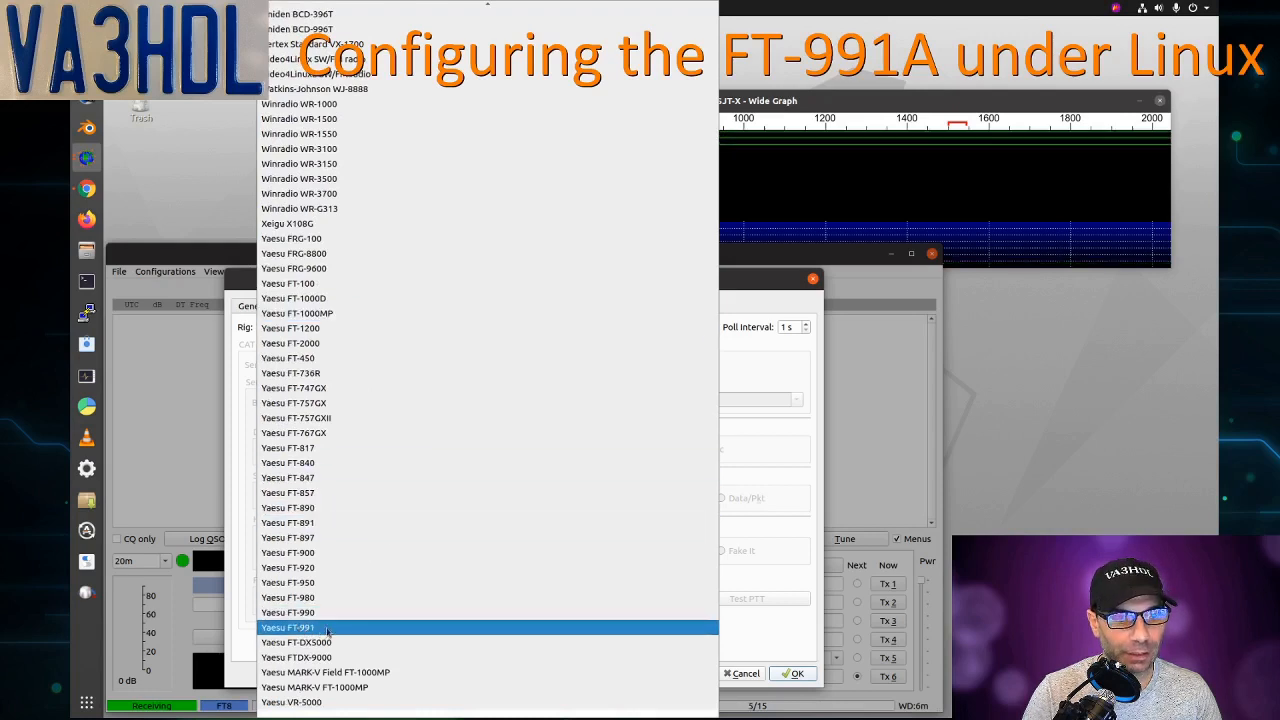
pyautogui.click(288, 628)
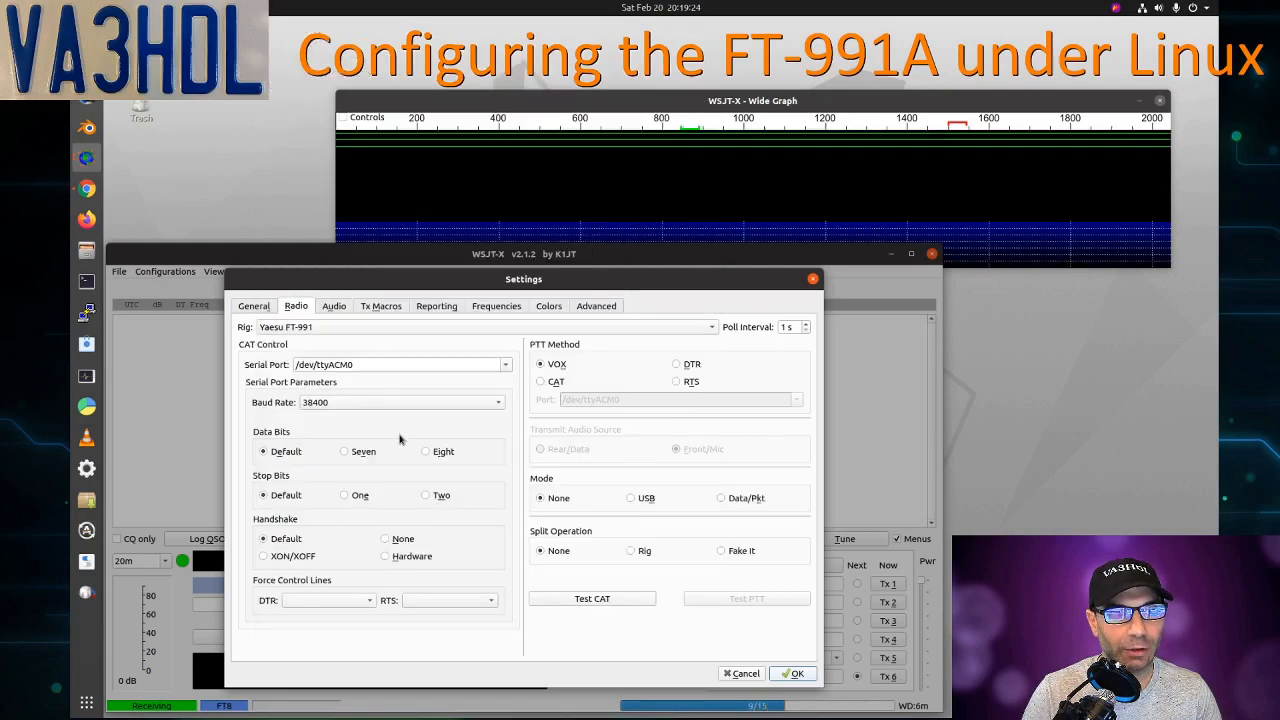
# Step: Use serial port /dev/ttyUSB0 at 38400 baud for the FT-991 CAT connection
pyautogui.click(504, 364)
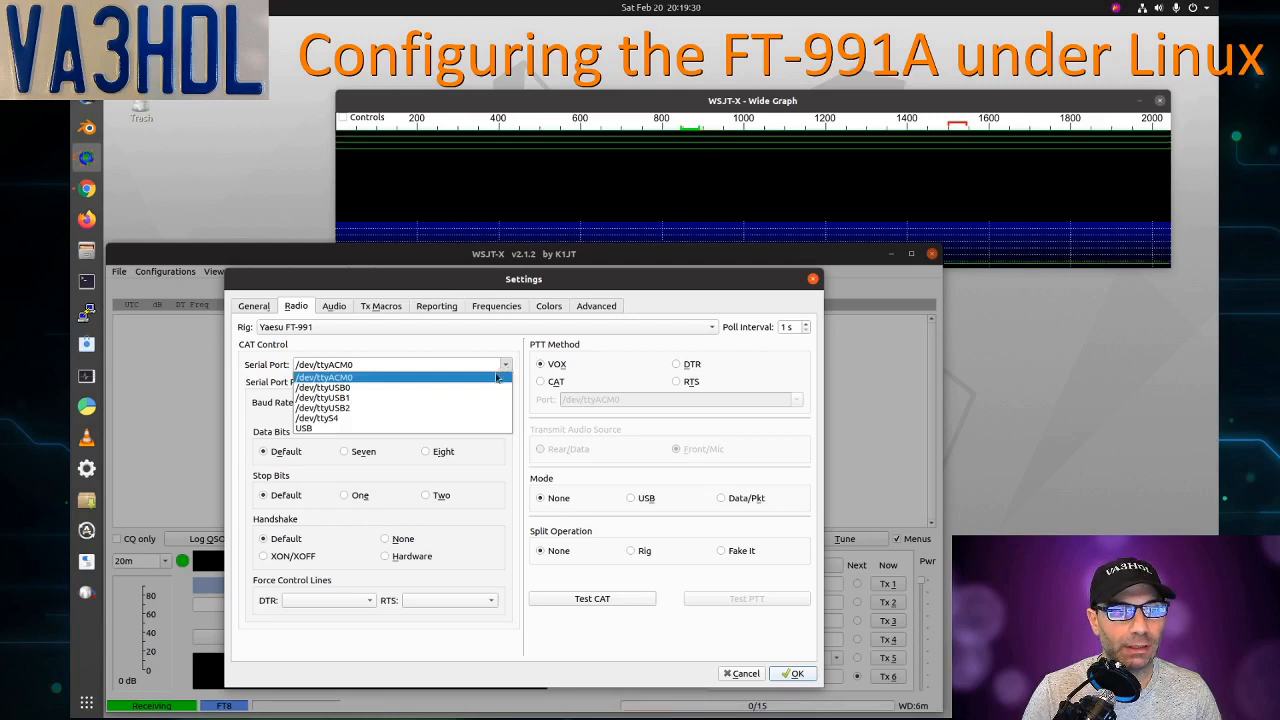
pyautogui.click(322, 388)
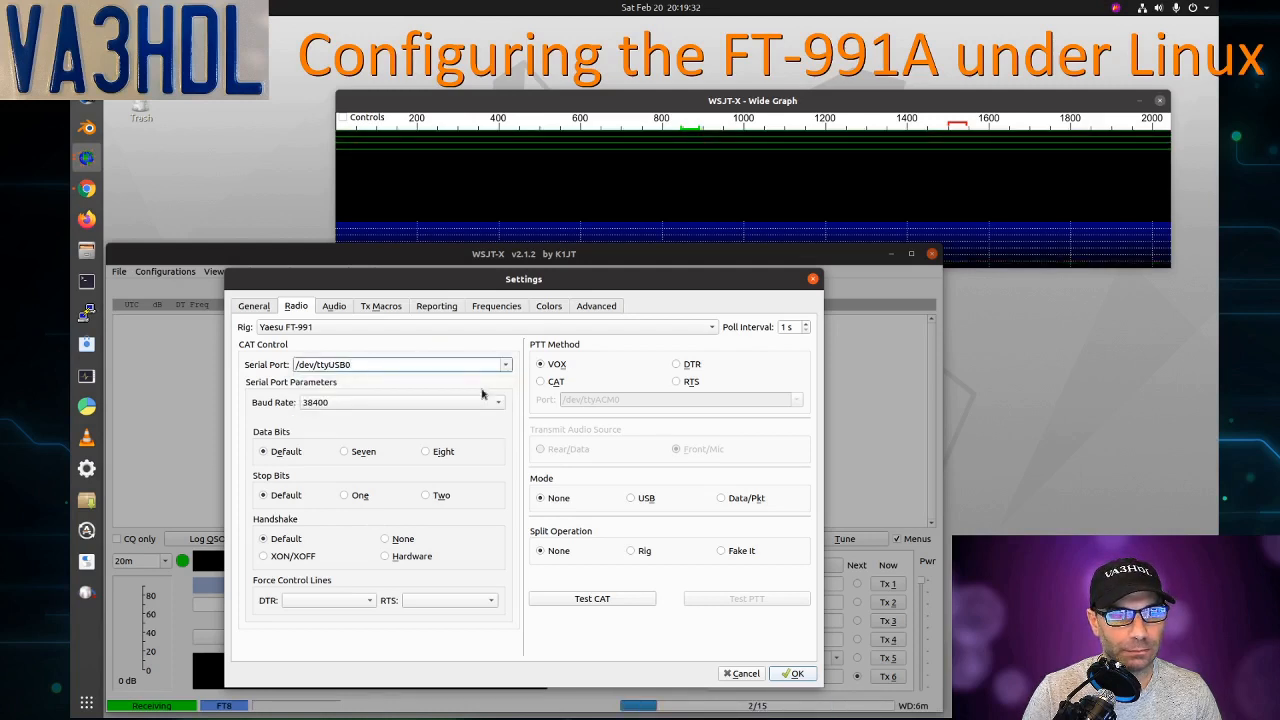
pyautogui.moveTo(676, 650)
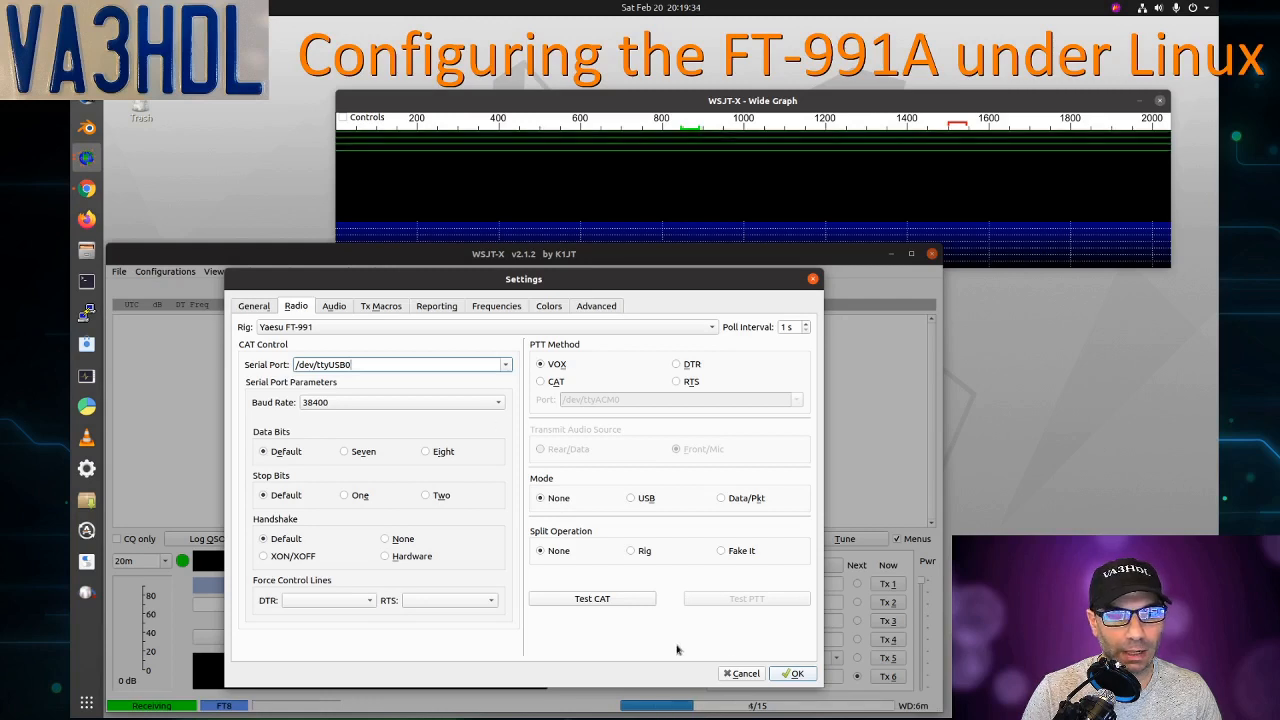
pyautogui.click(592, 598)
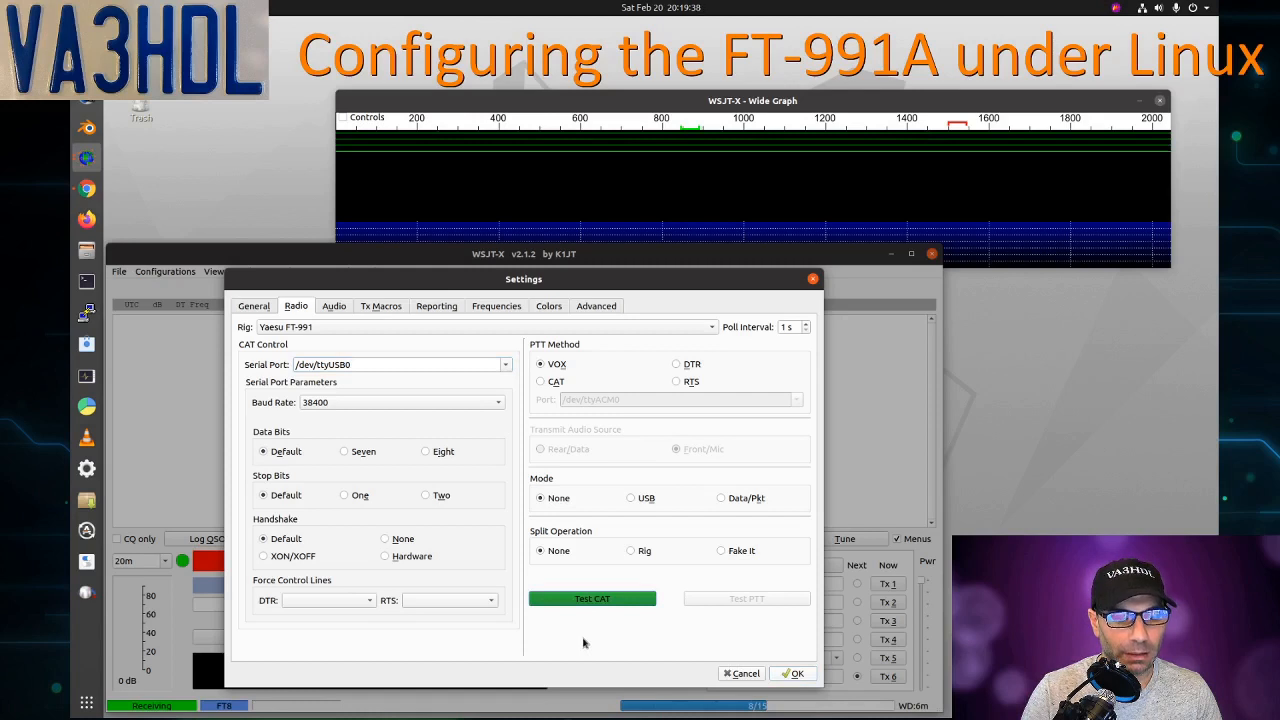
pyautogui.moveTo(572, 620)
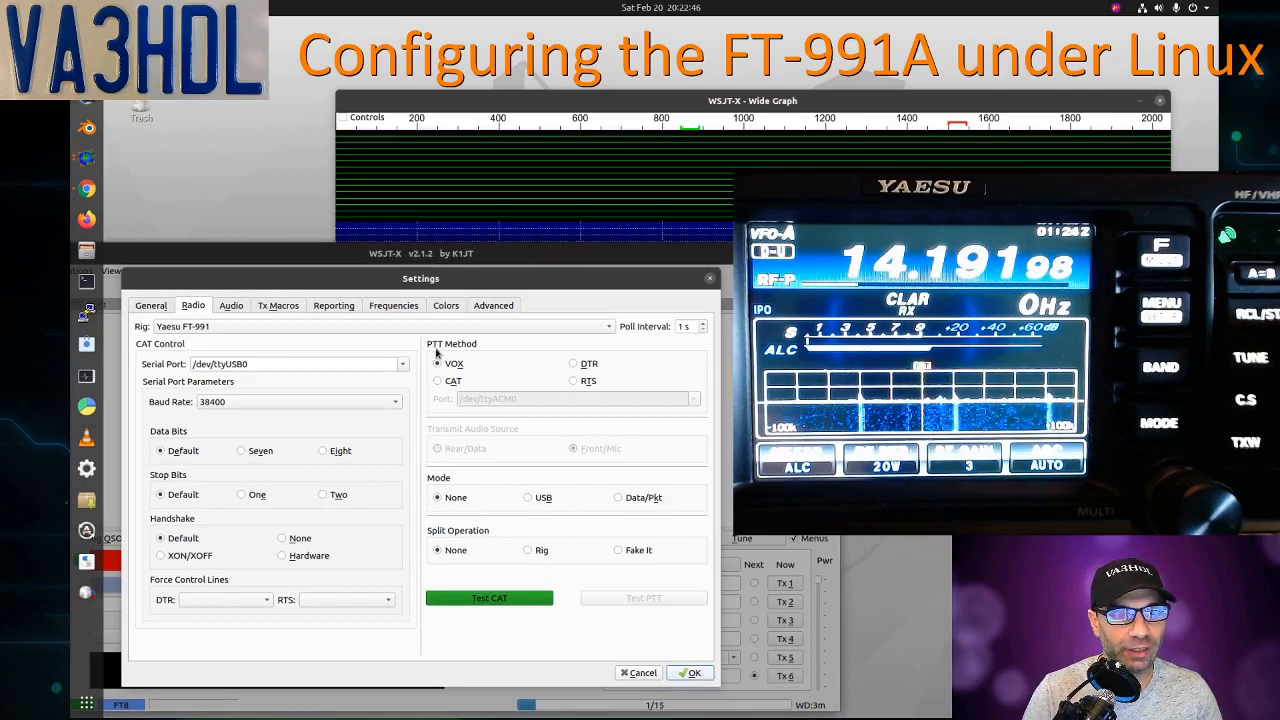
# Step: Set PTT method to CAT, test CAT, then key and release a test transmission
pyautogui.click(436, 364)
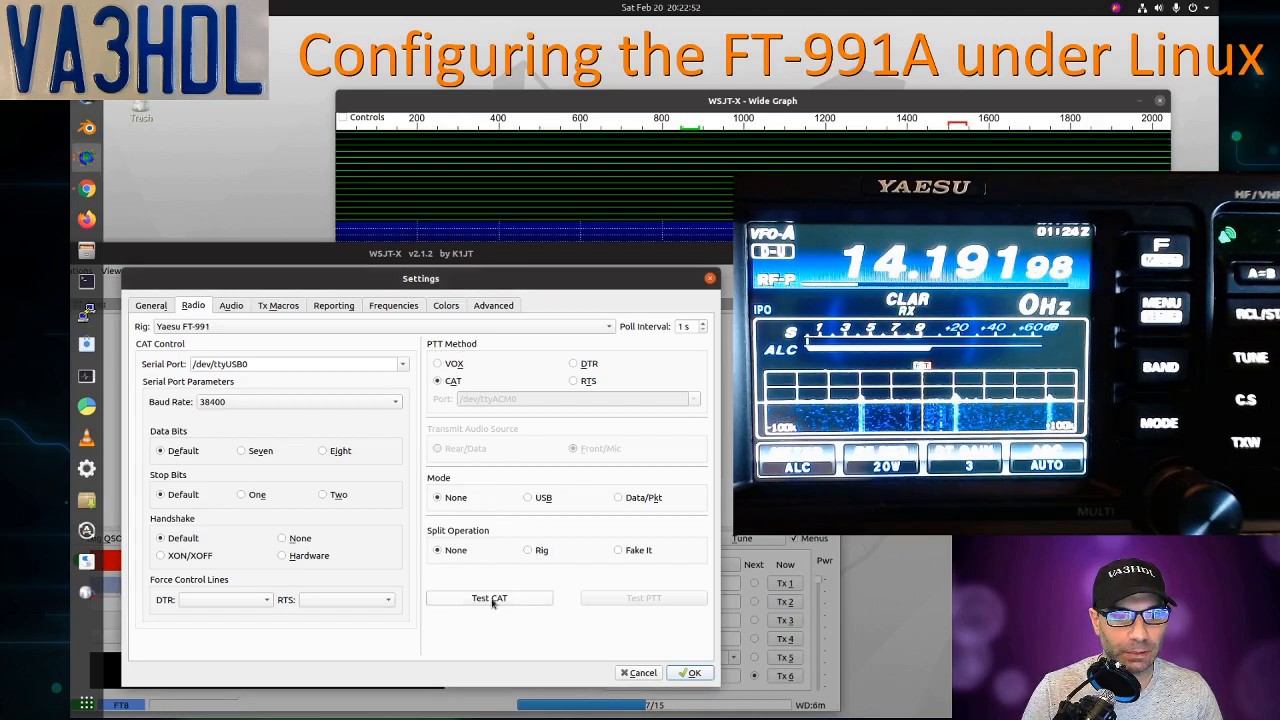
pyautogui.click(488, 598)
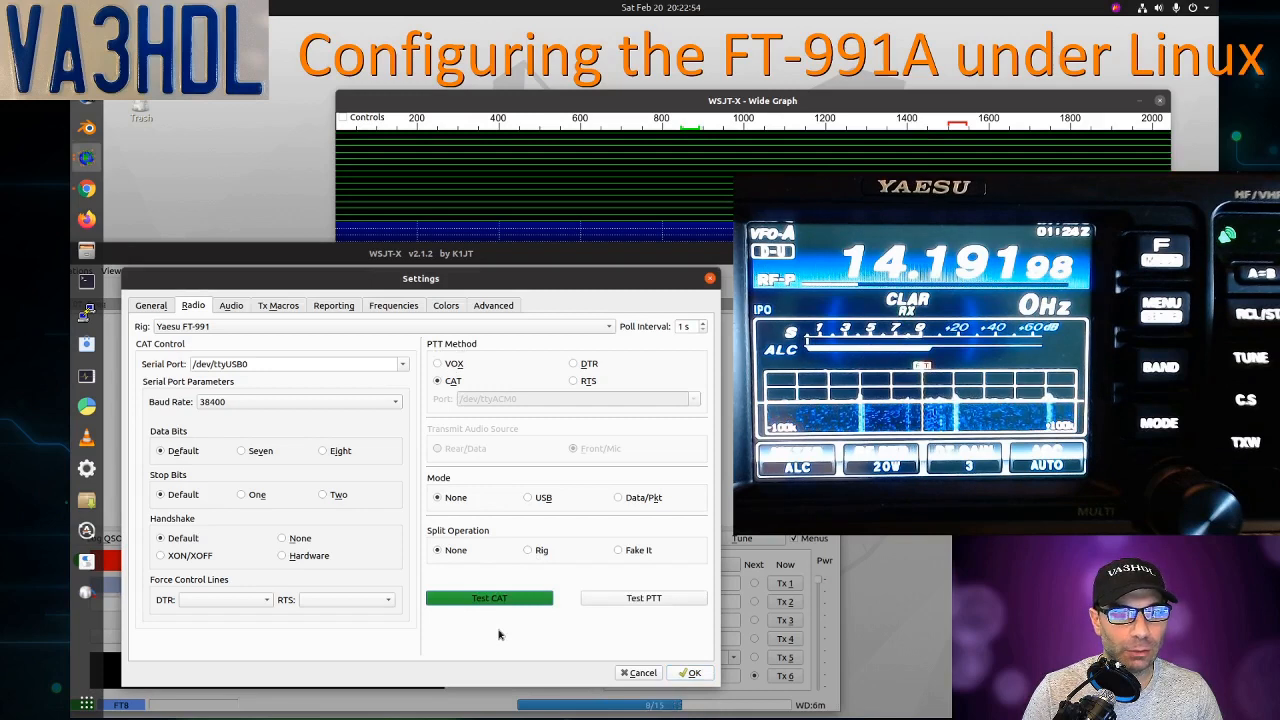
pyautogui.moveTo(644, 608)
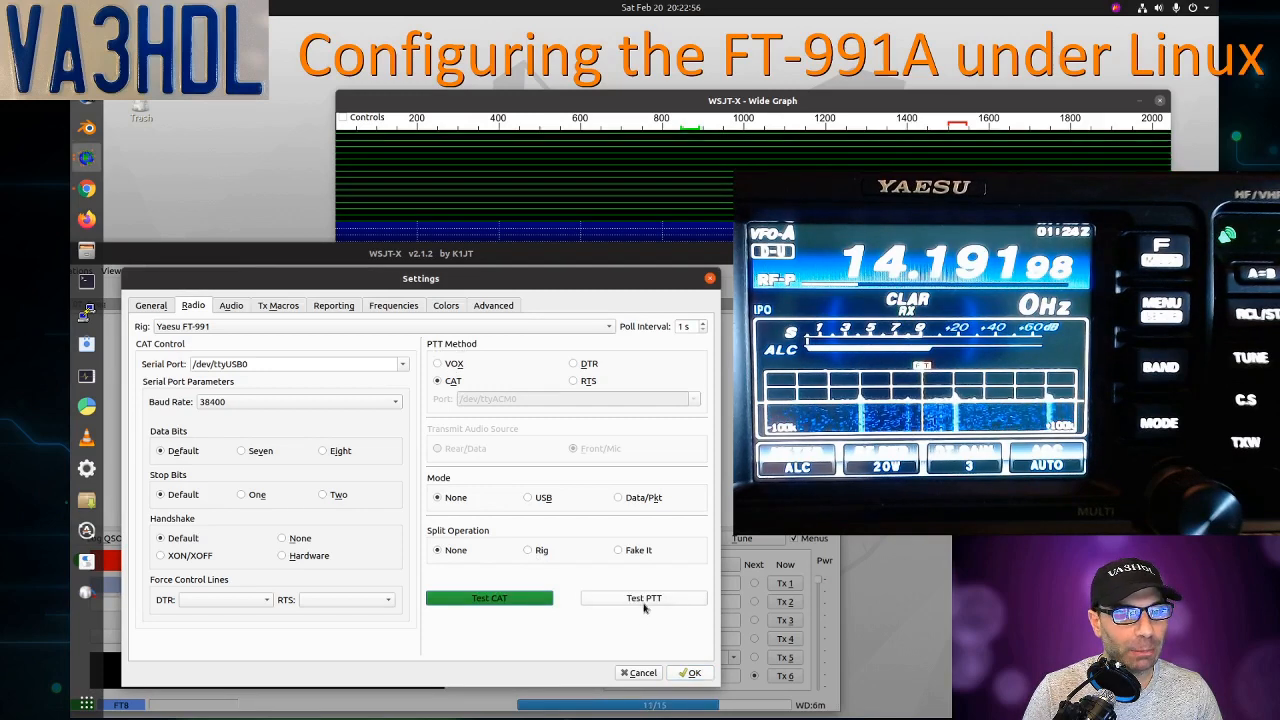
pyautogui.click(644, 596)
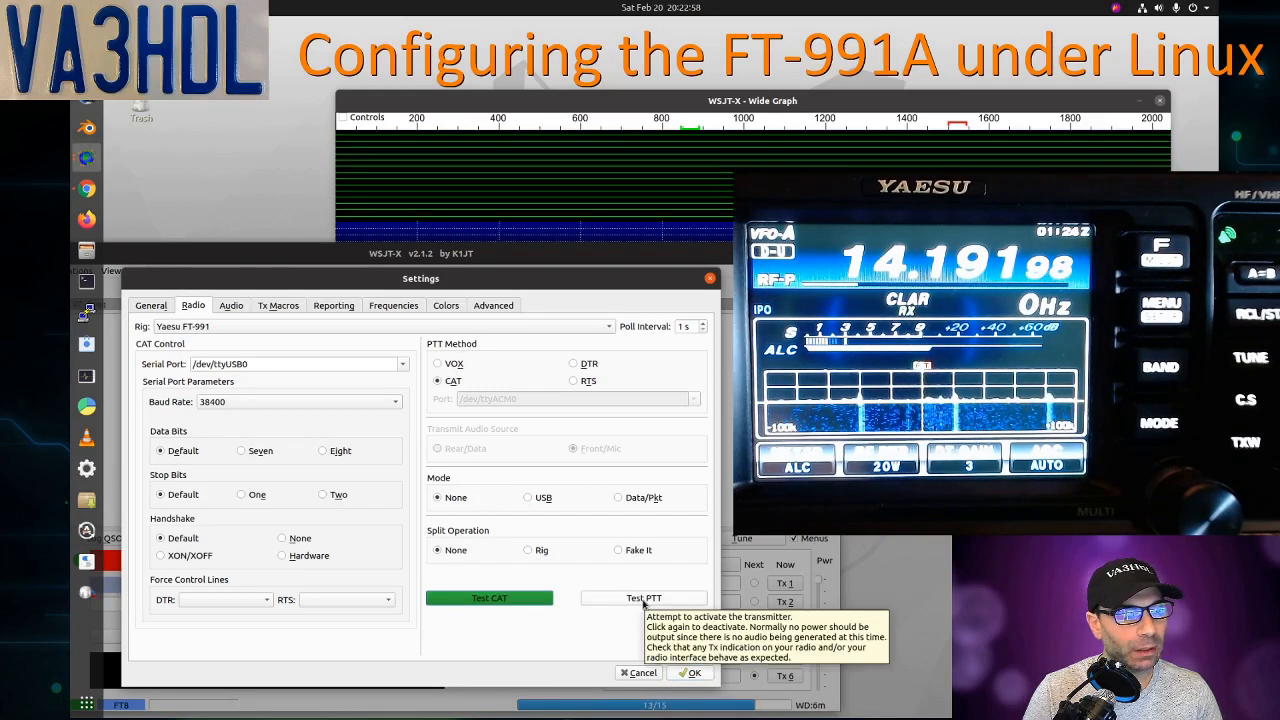
pyautogui.click(644, 596)
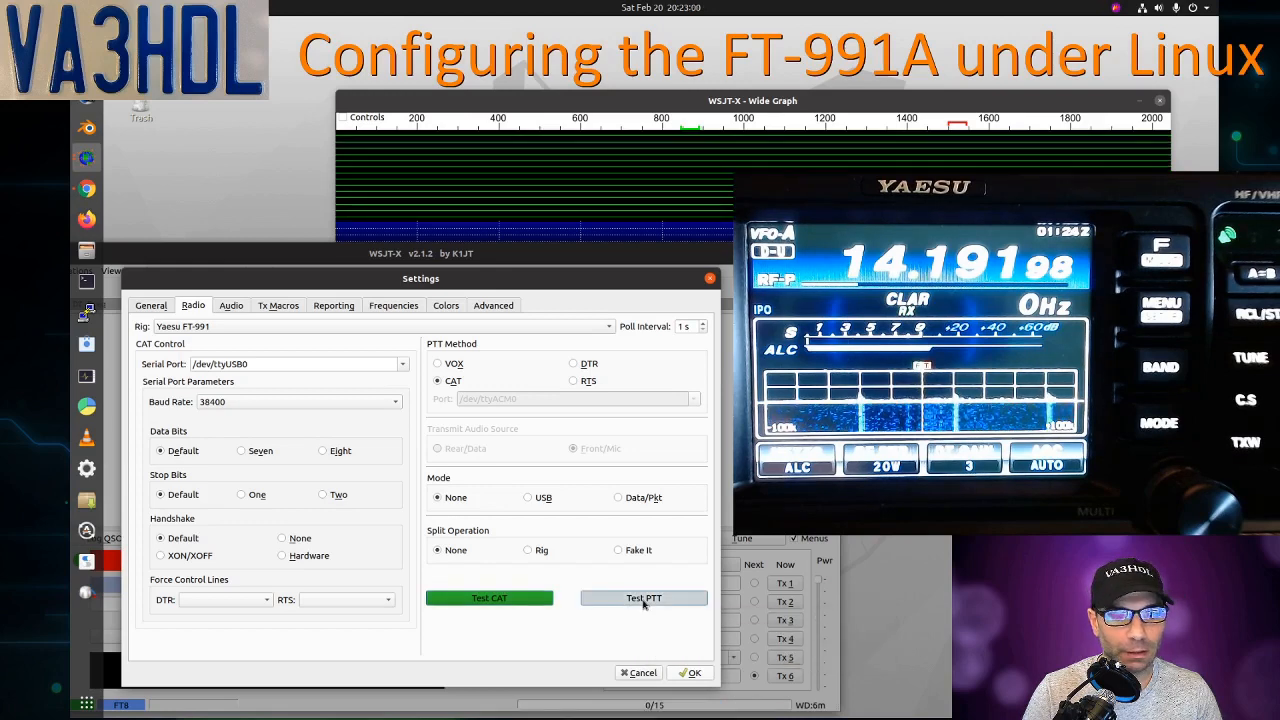
pyautogui.click(644, 598)
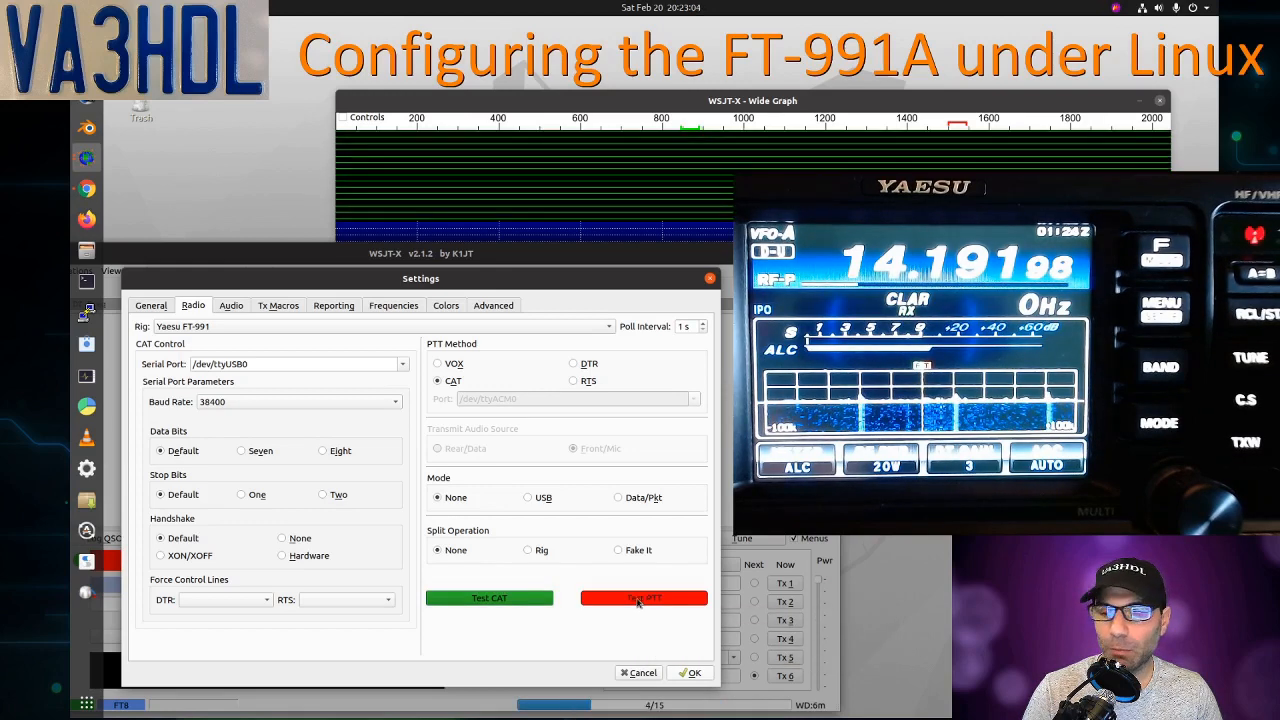
pyautogui.click(644, 596)
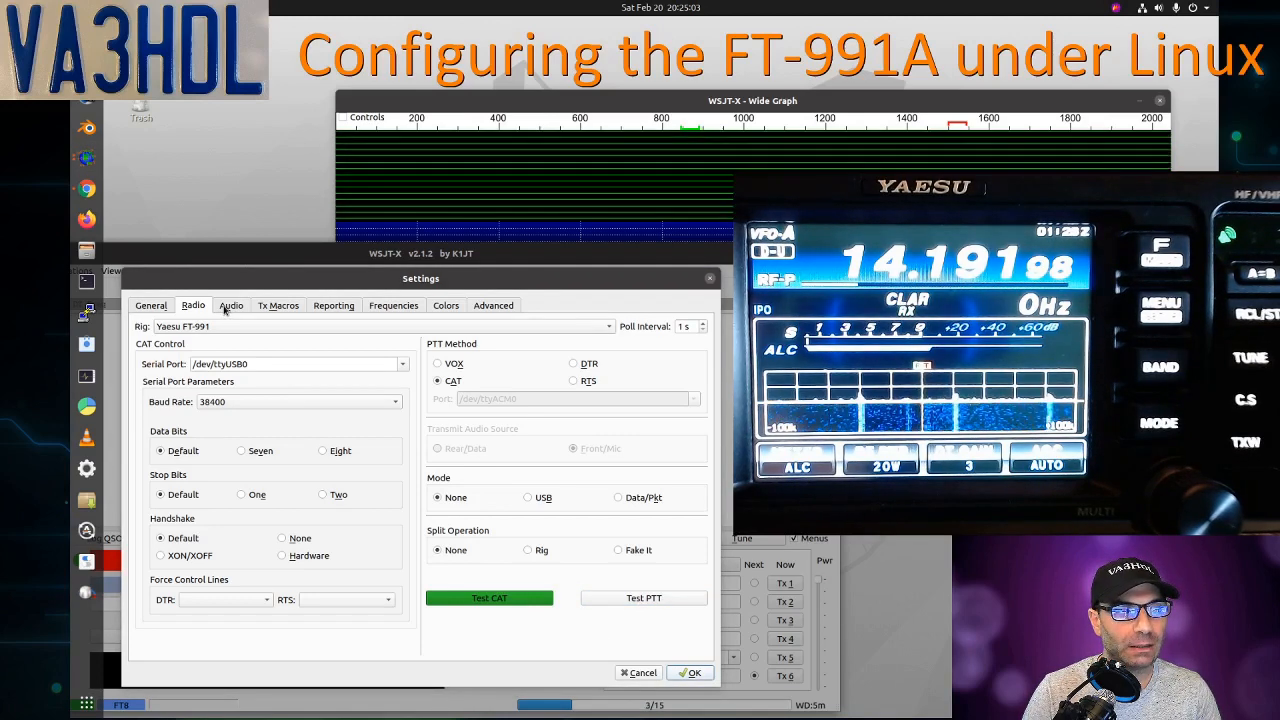
# Step: Show the Audio settings with USB Audio CODEC analog-stereo as input and output
pyautogui.click(232, 304)
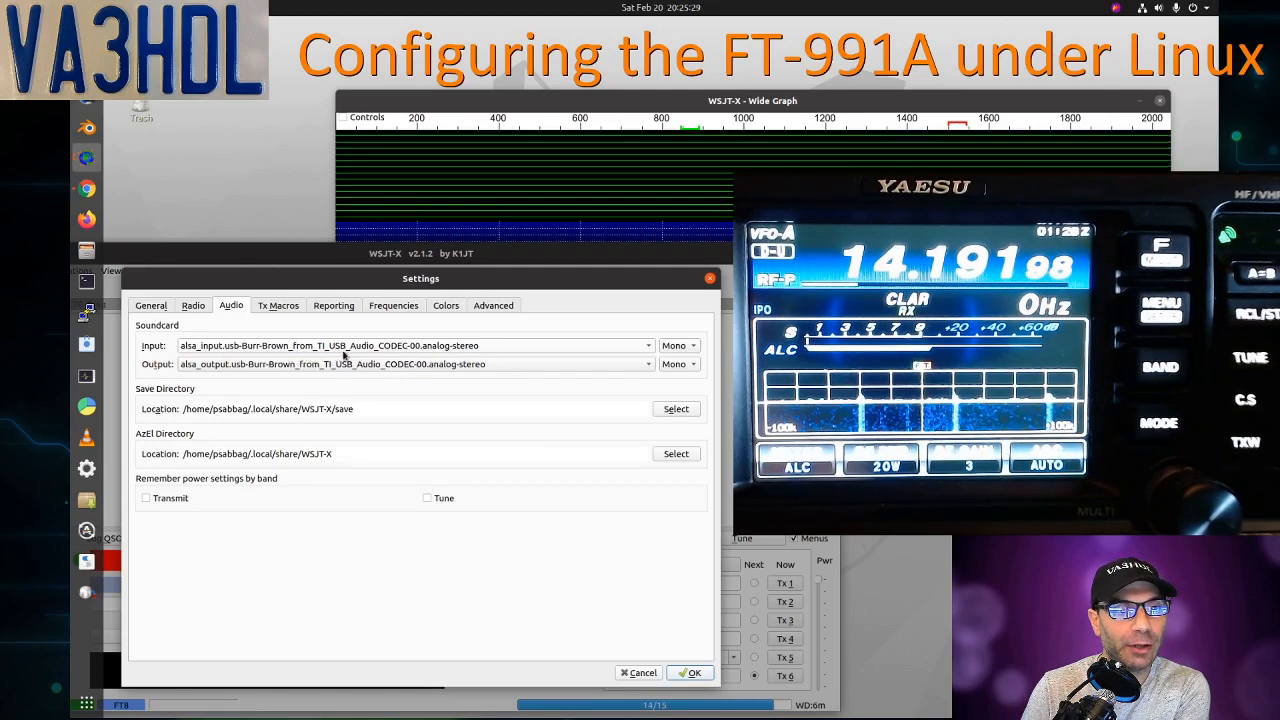
pyautogui.moveTo(396, 358)
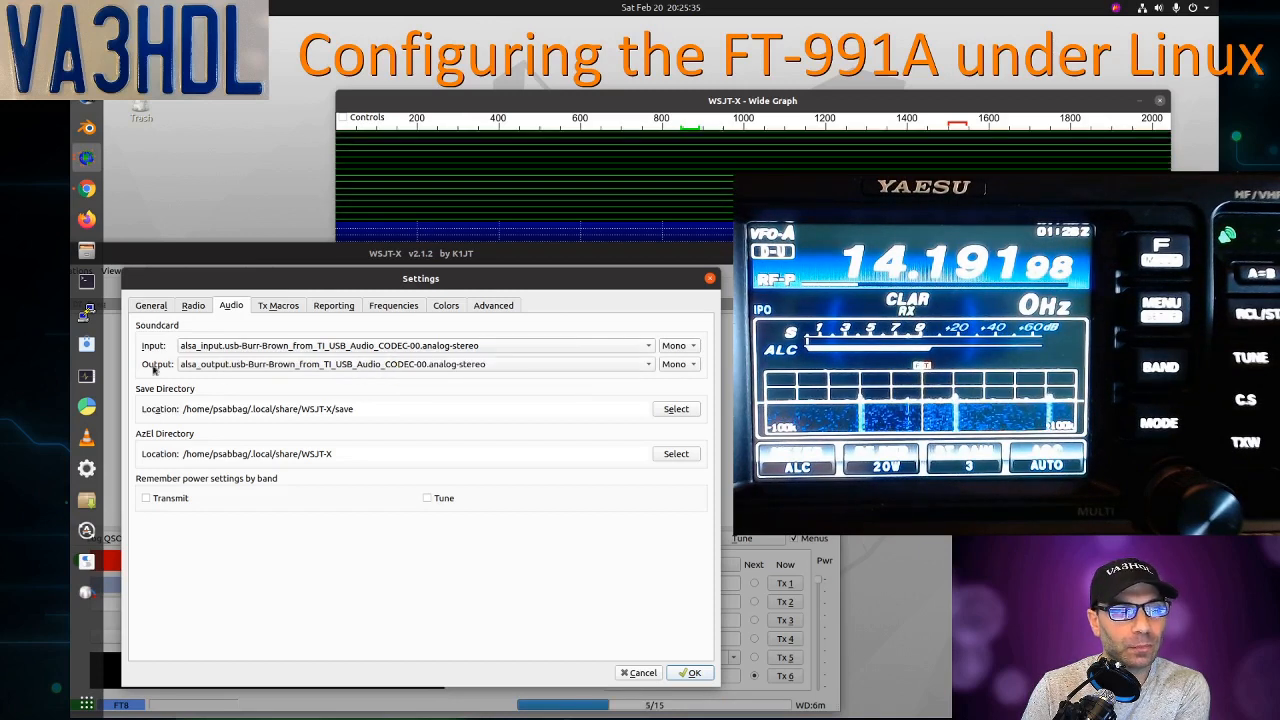
pyautogui.moveTo(190, 376)
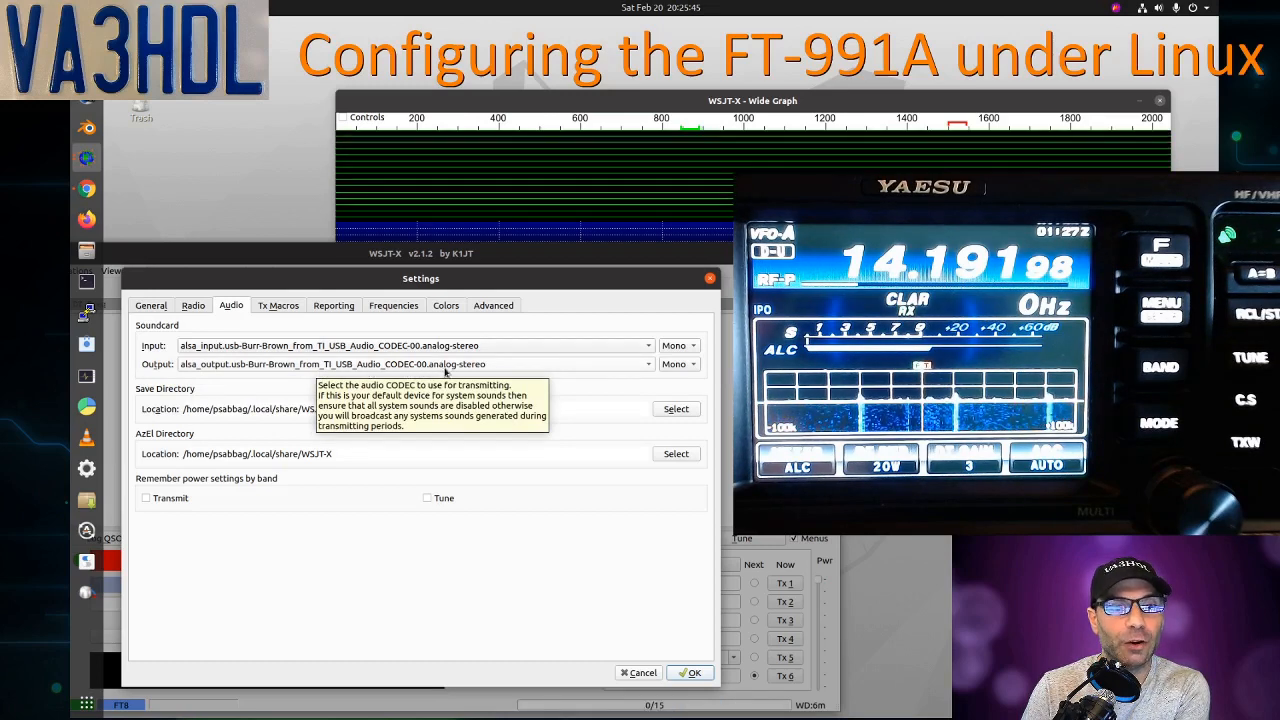
pyautogui.moveTo(380, 408)
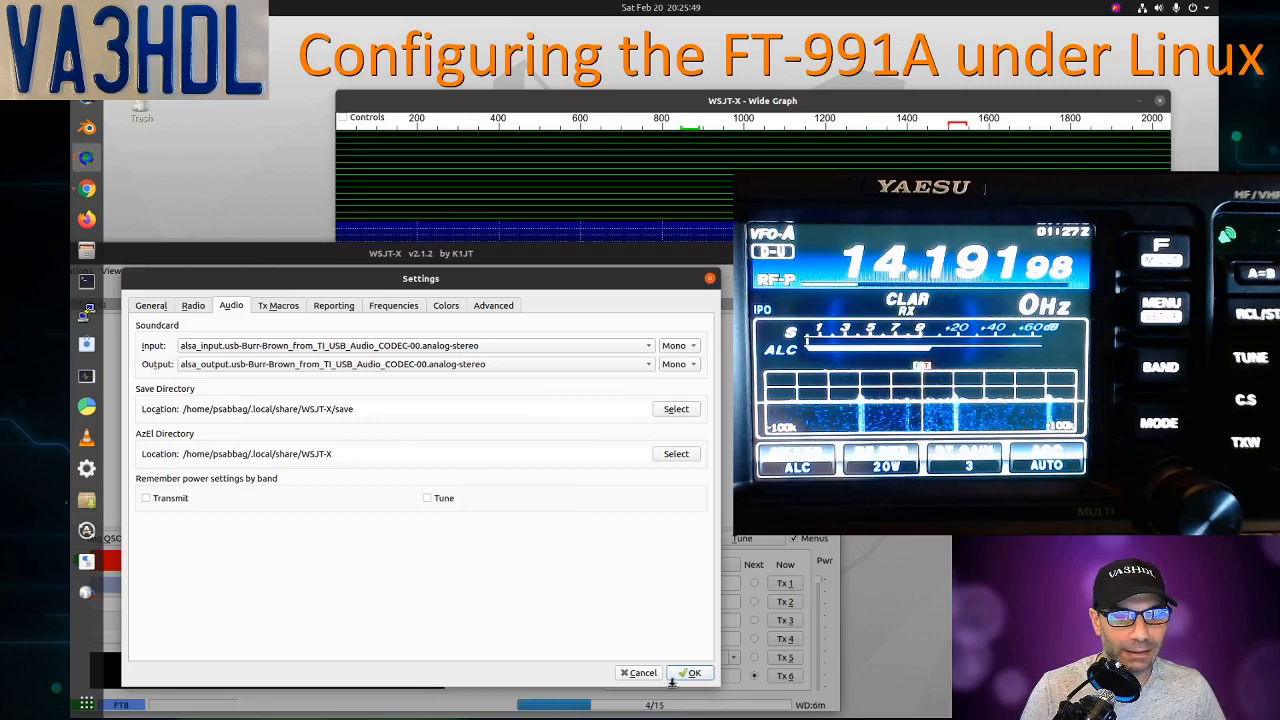
# Step: Accept the settings, watch FT8 decodes on 20 m, then close WSJT-X
pyautogui.click(692, 672)
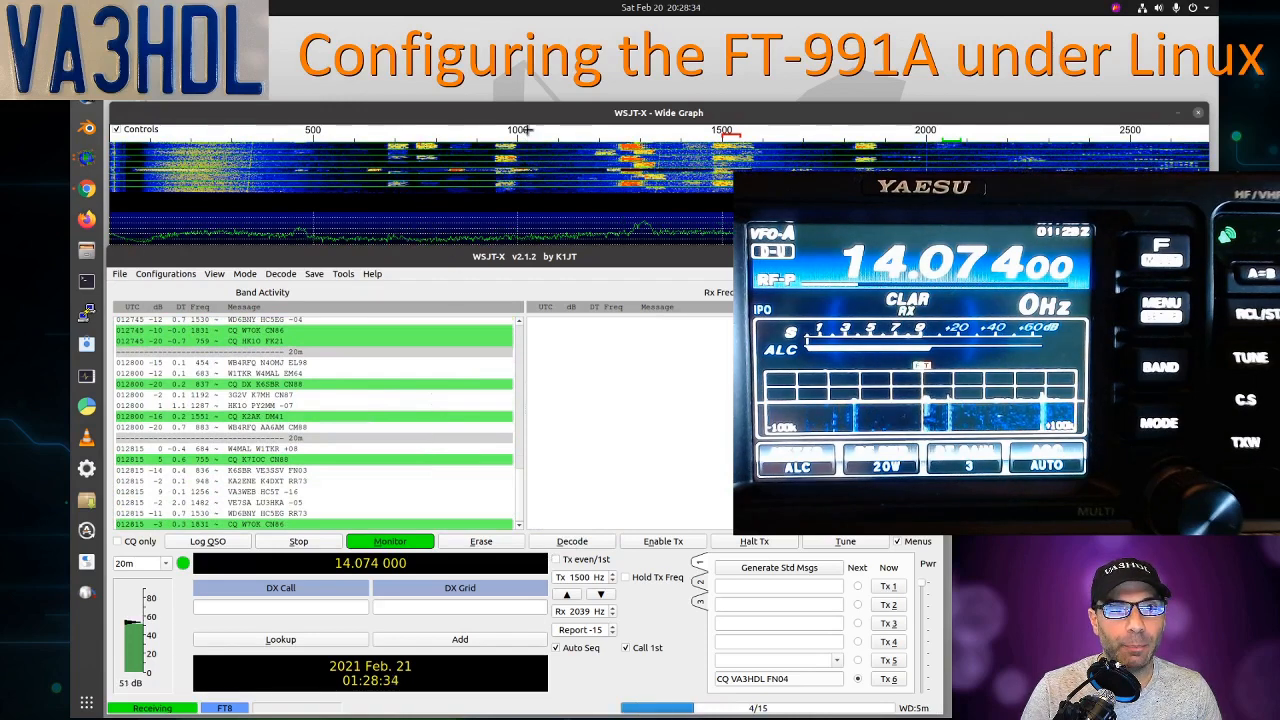
pyautogui.click(116, 128)
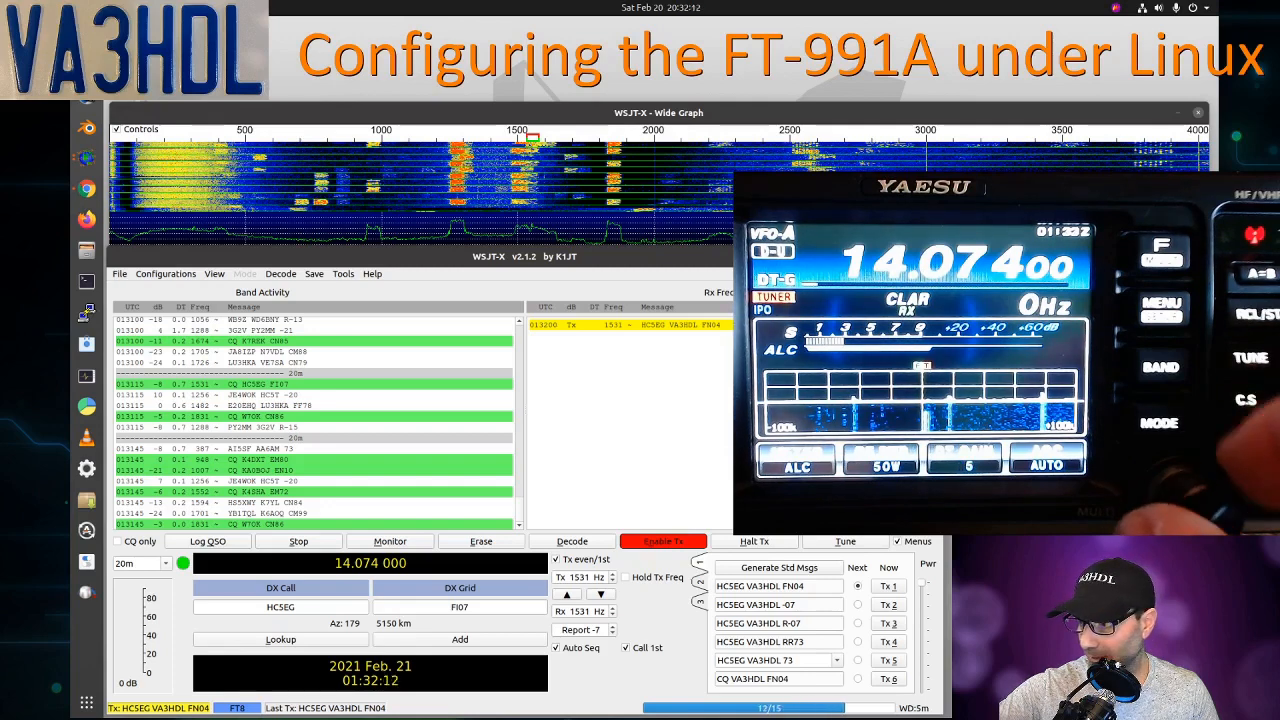
pyautogui.click(390, 540)
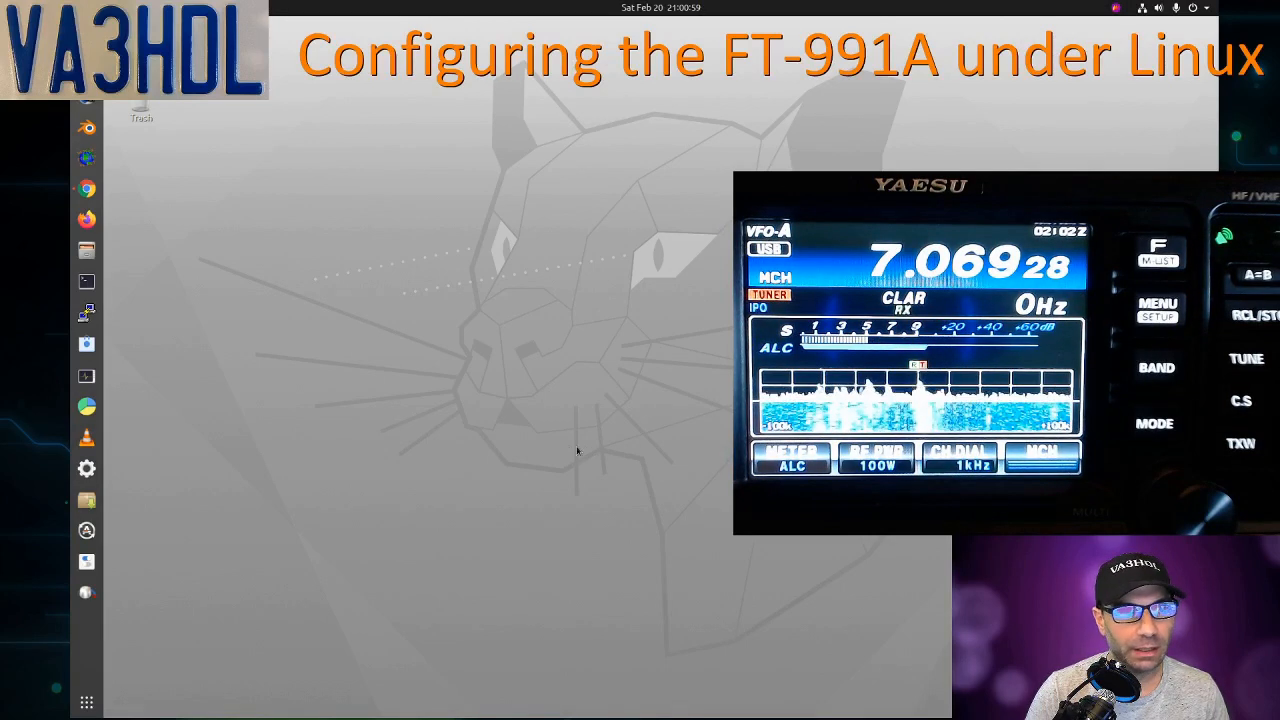
pyautogui.moveTo(228, 352)
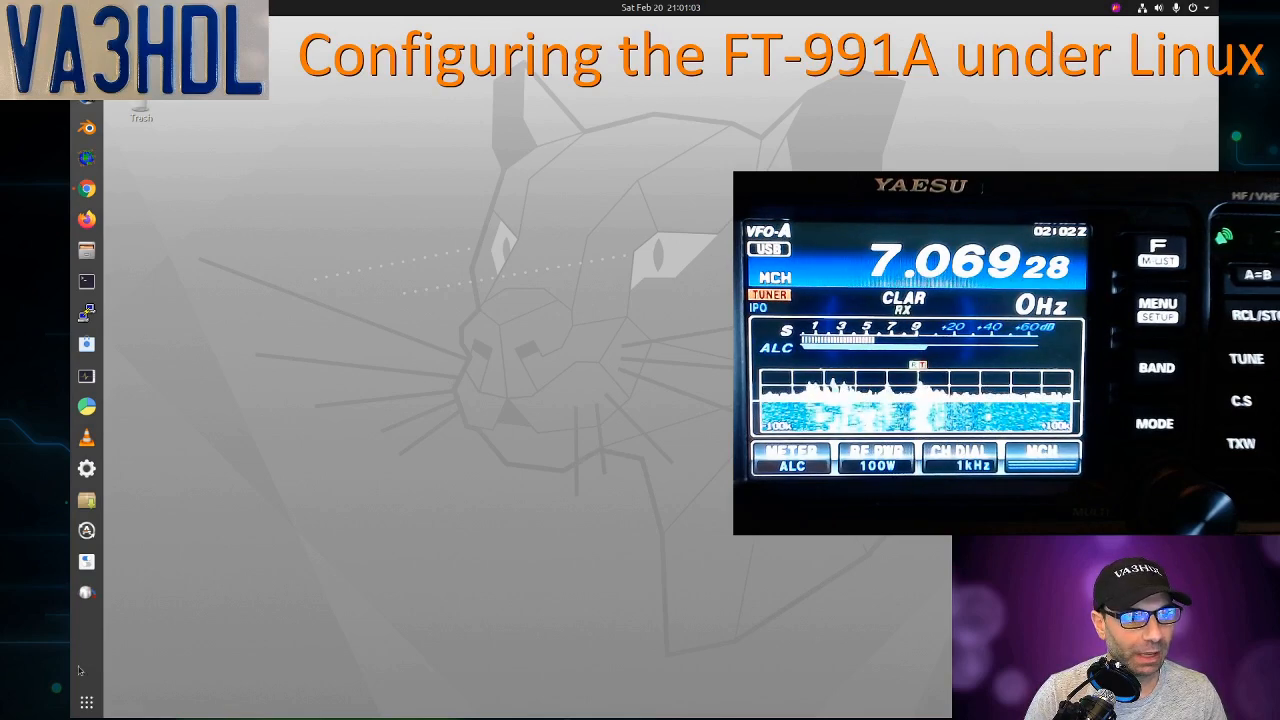
# Step: Launch flrig from the applications grid and bring up its transceiver setup
pyautogui.click(86, 700)
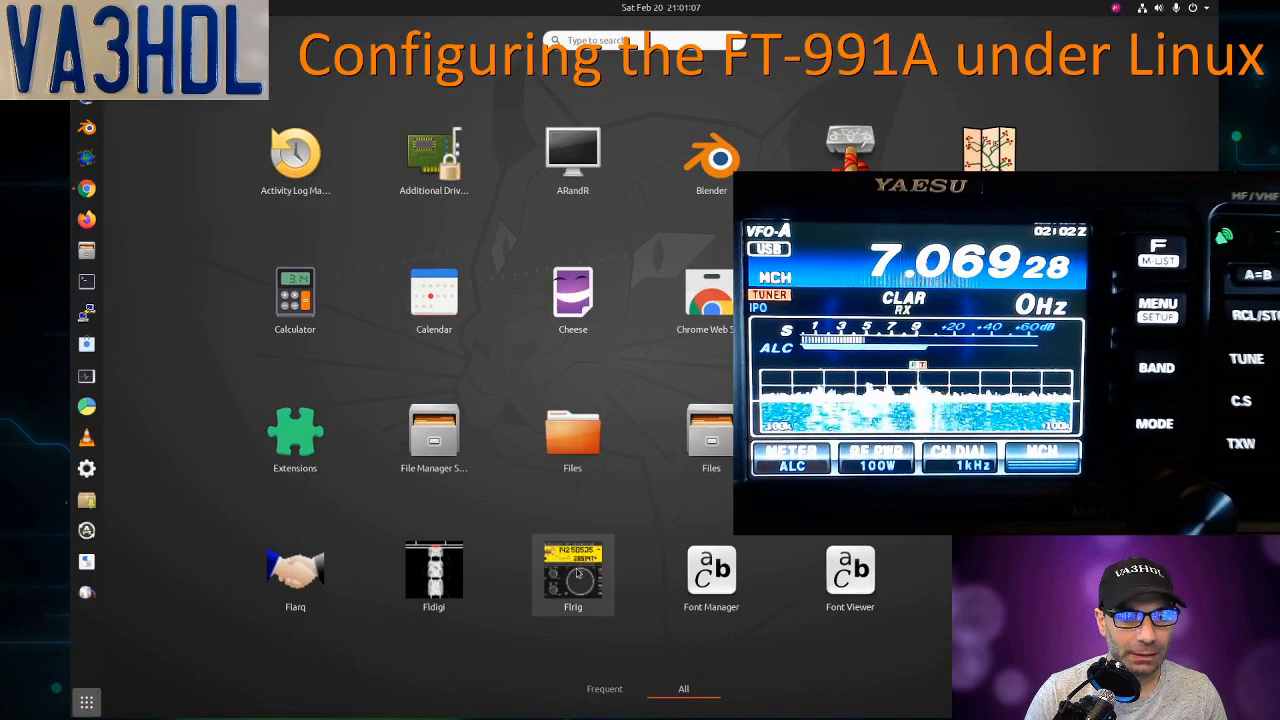
pyautogui.doubleClick(572, 568)
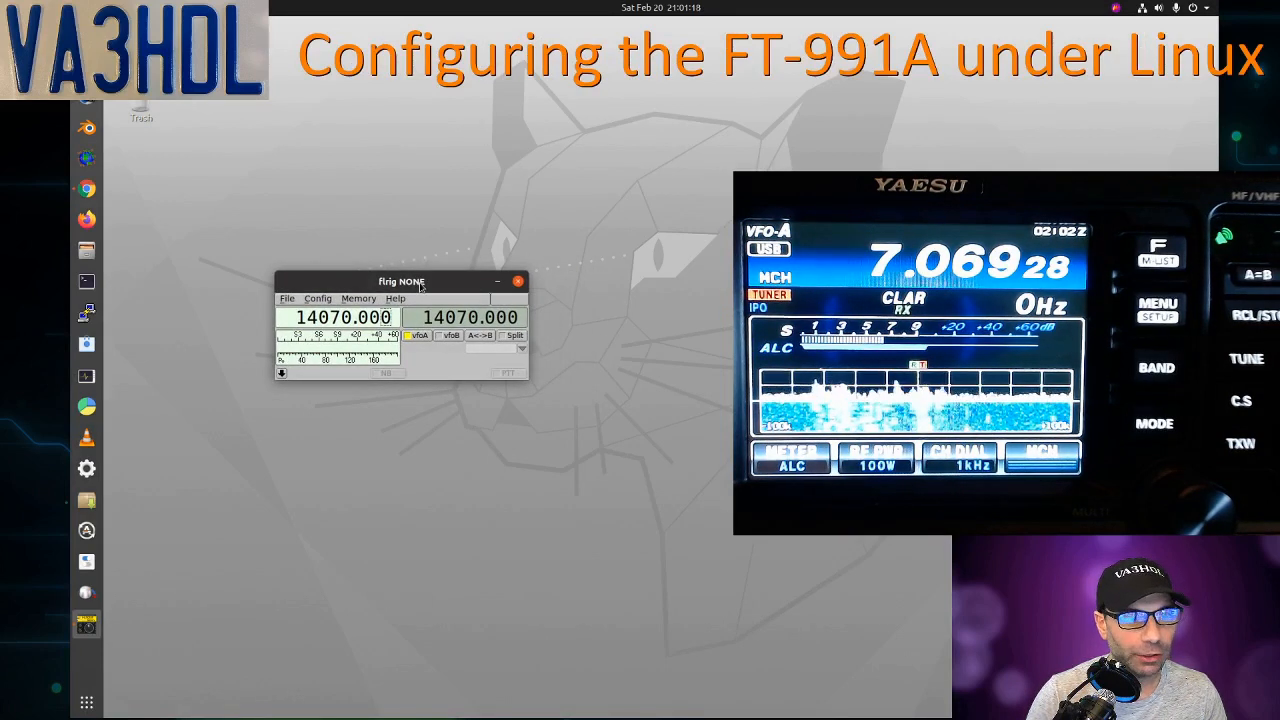
pyautogui.click(316, 298)
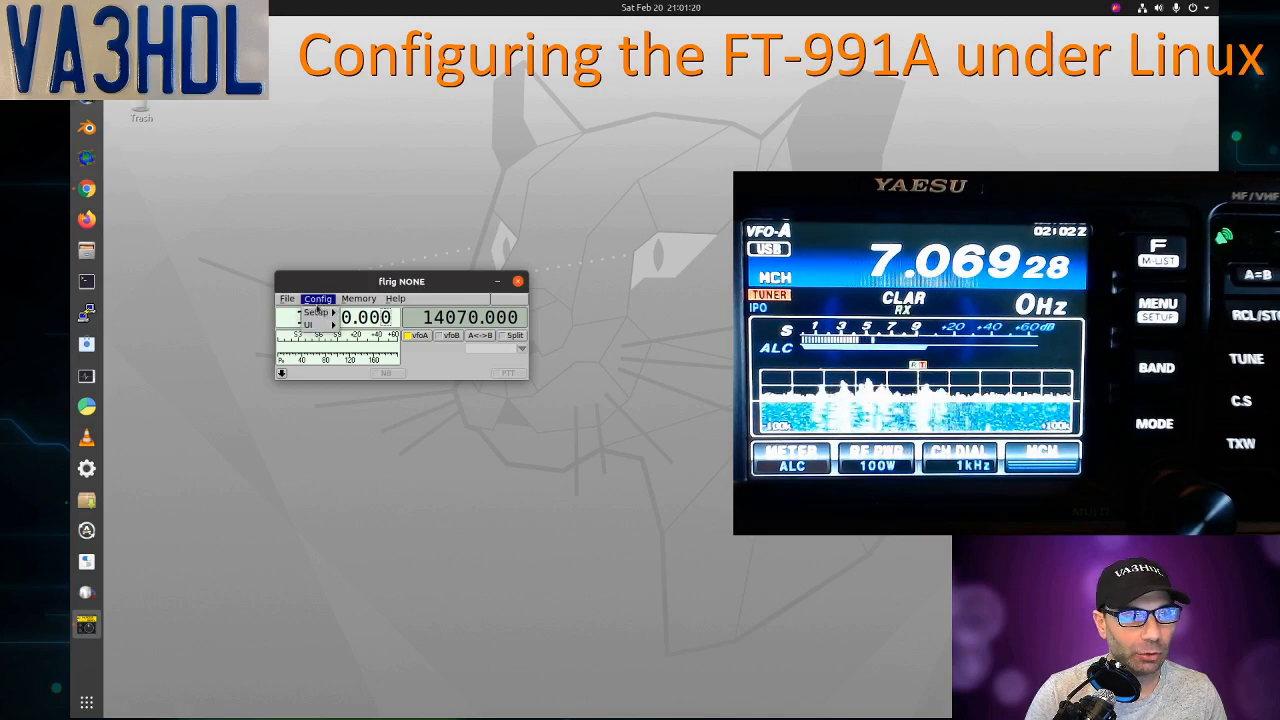
pyautogui.click(318, 298)
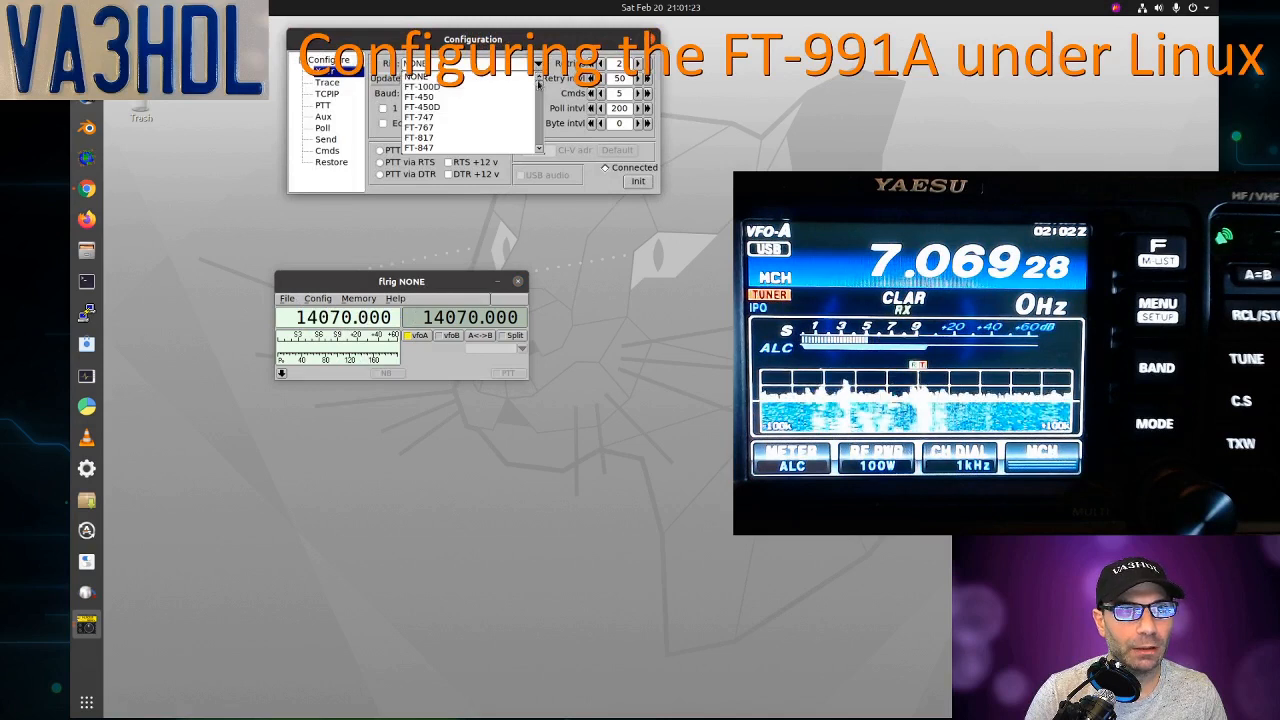
# Step: Choose FT-991A as the rig on /dev/ttyUSB0 at 38400 baud with PTT via CAT
pyautogui.scroll(-3)
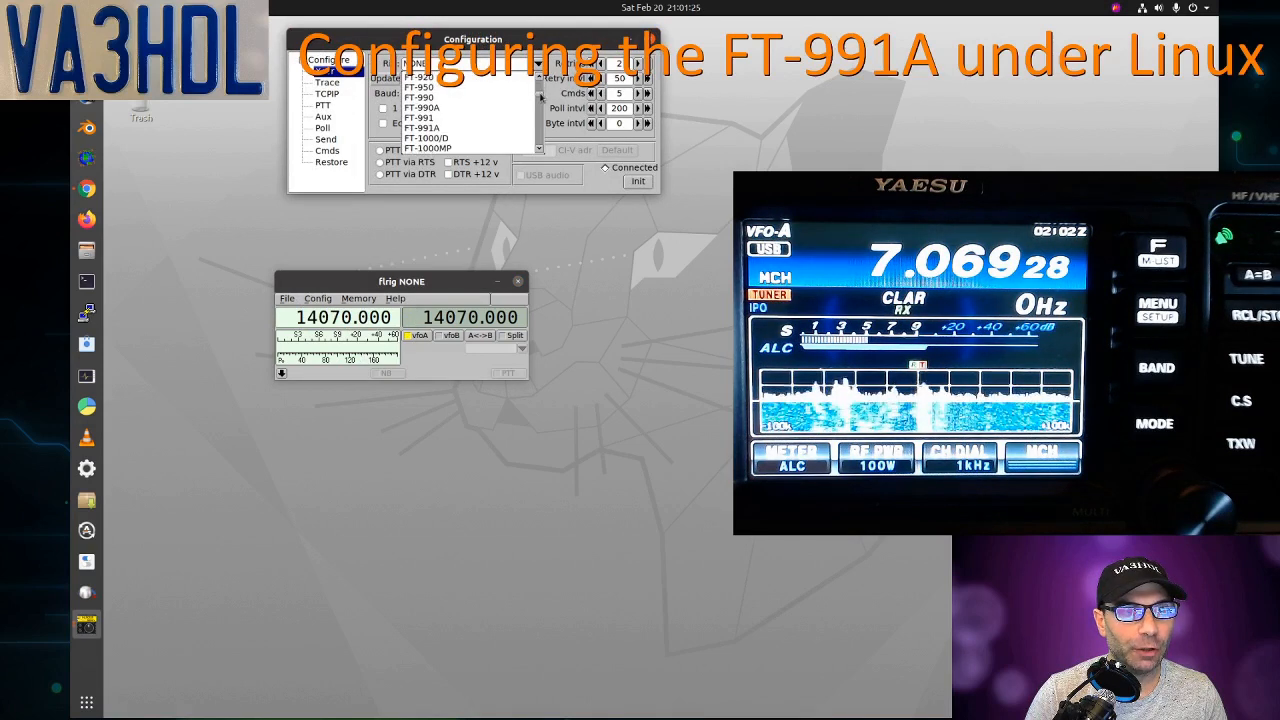
pyautogui.click(418, 116)
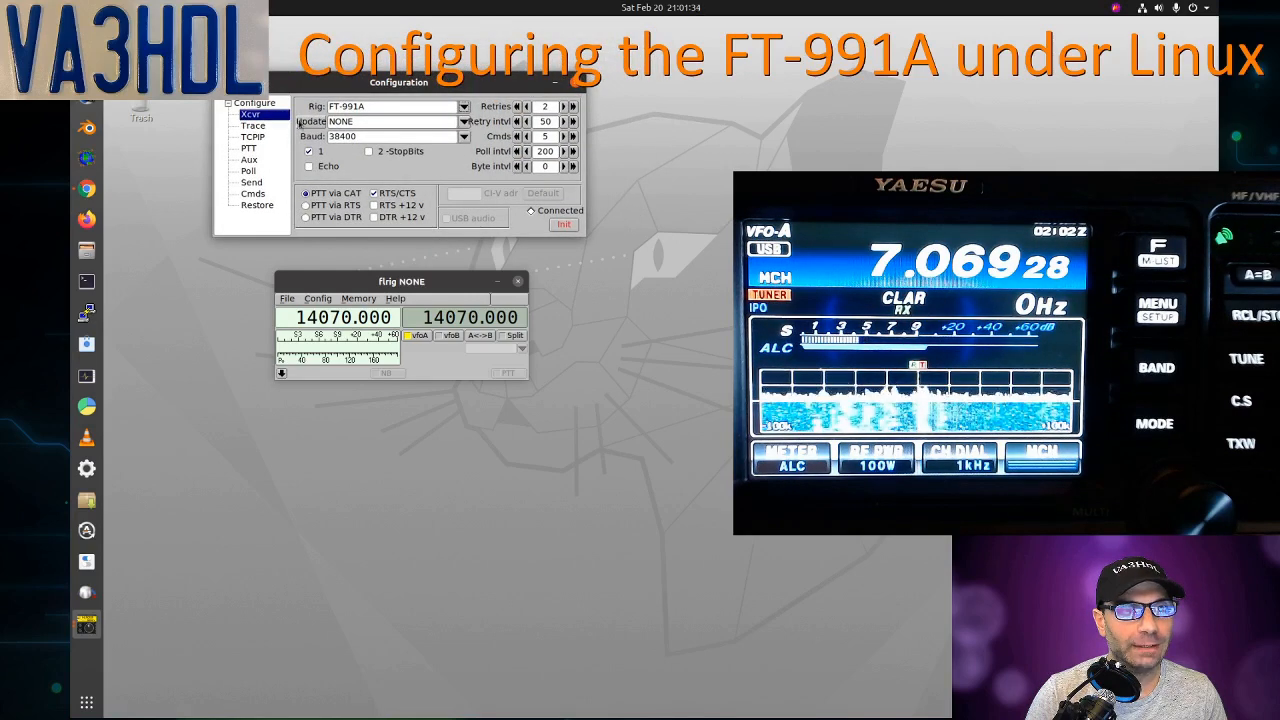
pyautogui.click(464, 122)
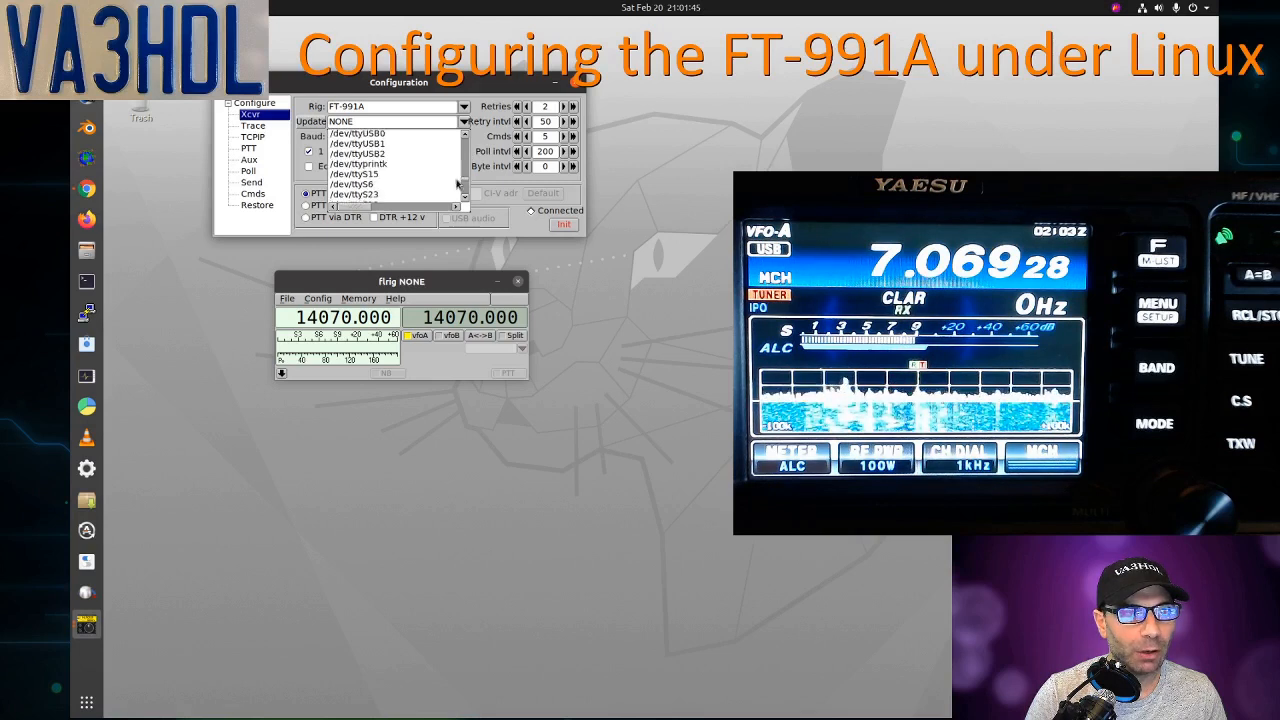
pyautogui.click(358, 132)
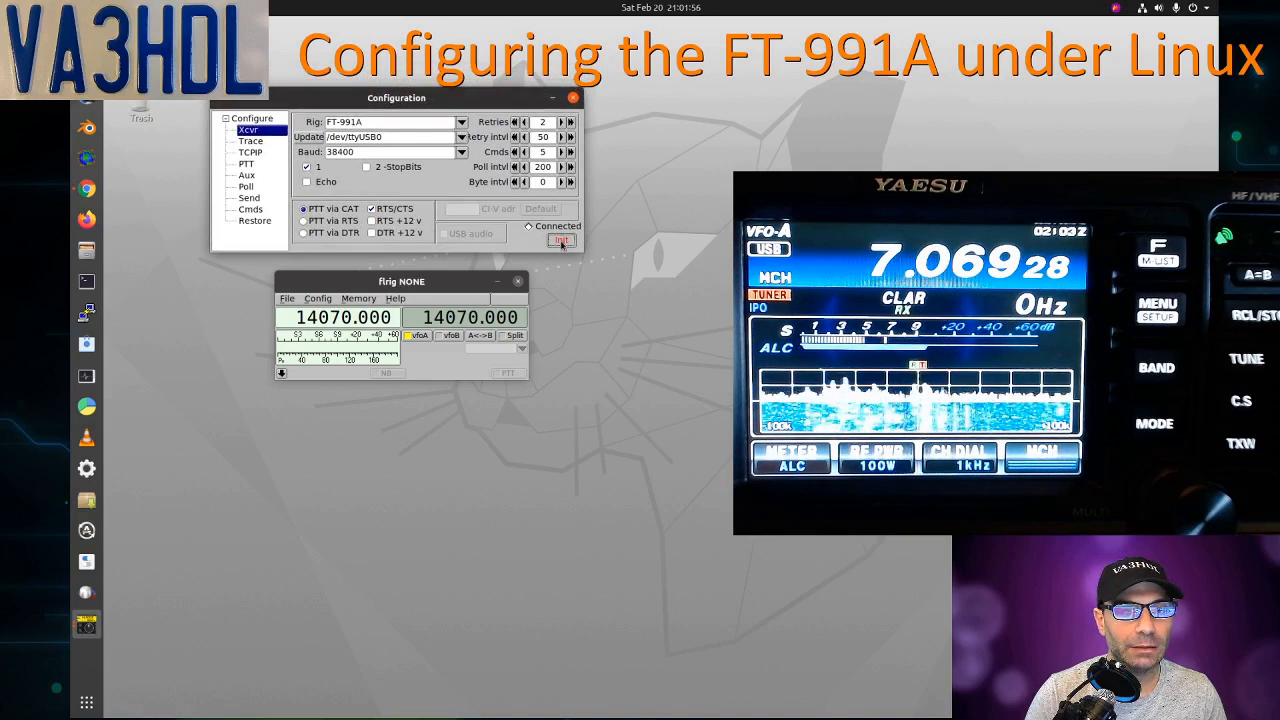
# Step: Init the connection so flrig tracks the radio at 7069 kHz and expand the extra controls
pyautogui.click(560, 240)
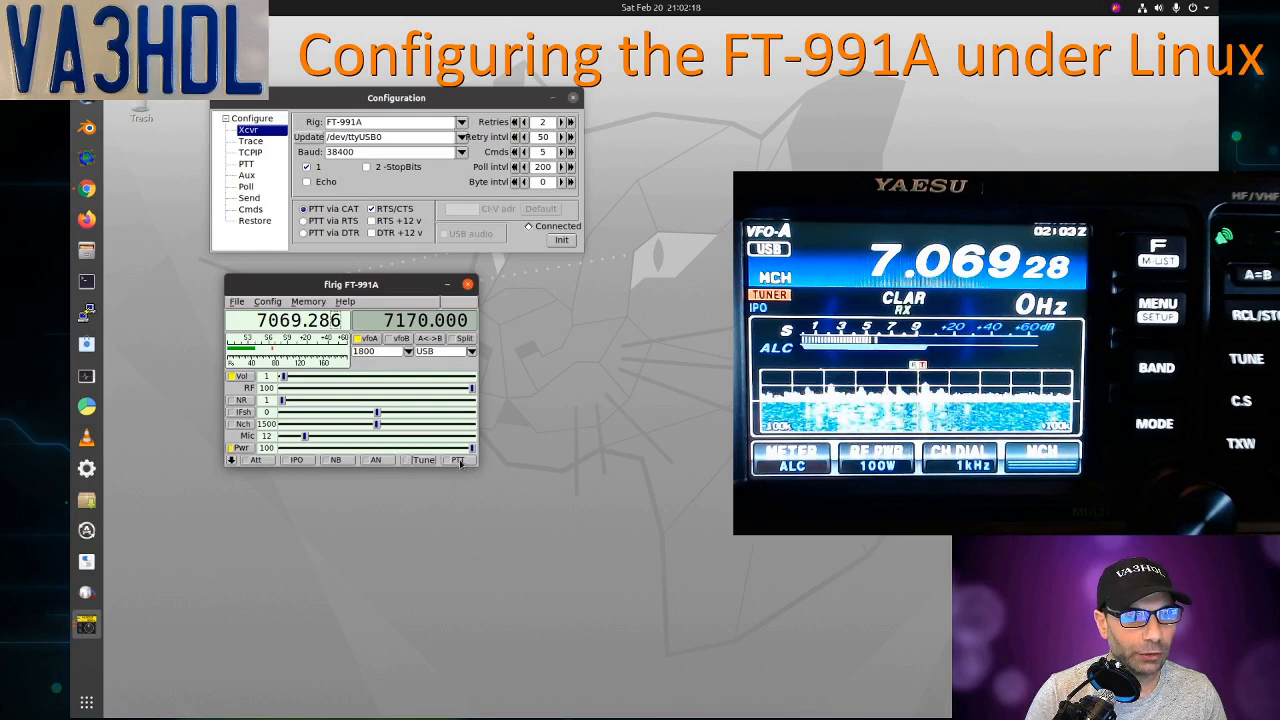
pyautogui.click(458, 460)
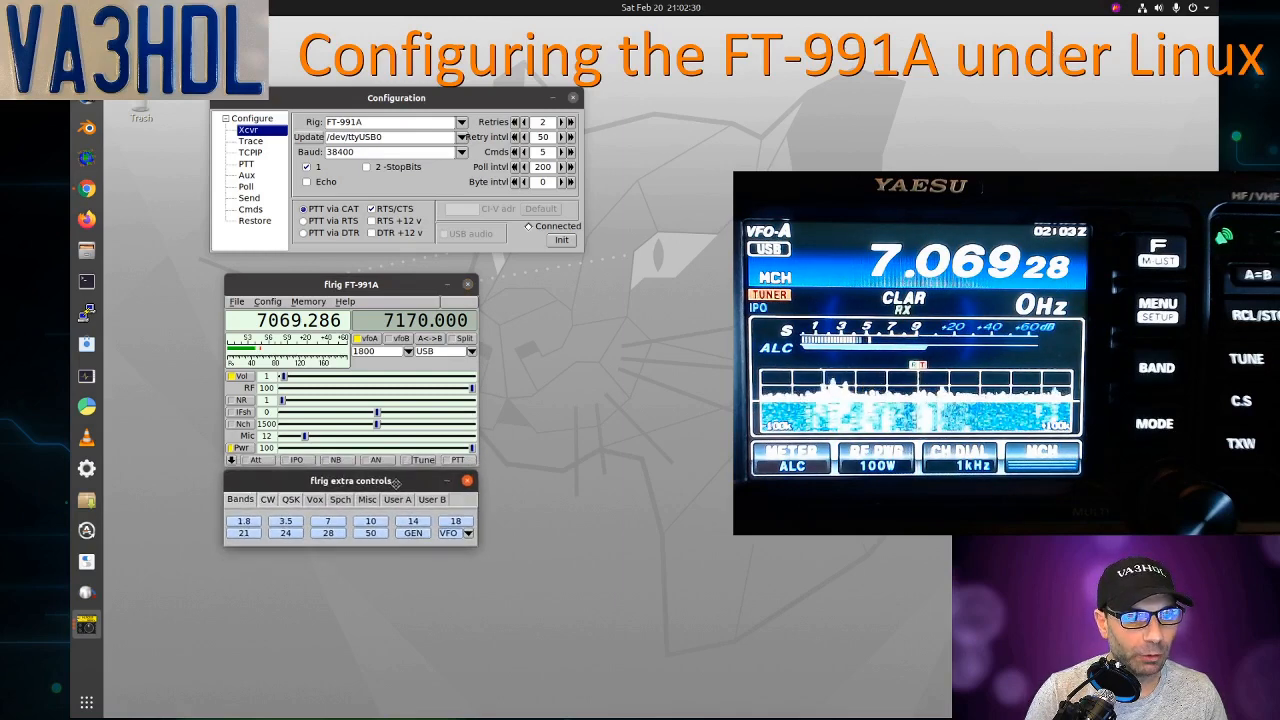
# Step: Review the CW keyer, speech compression and user command panels
pyautogui.click(268, 500)
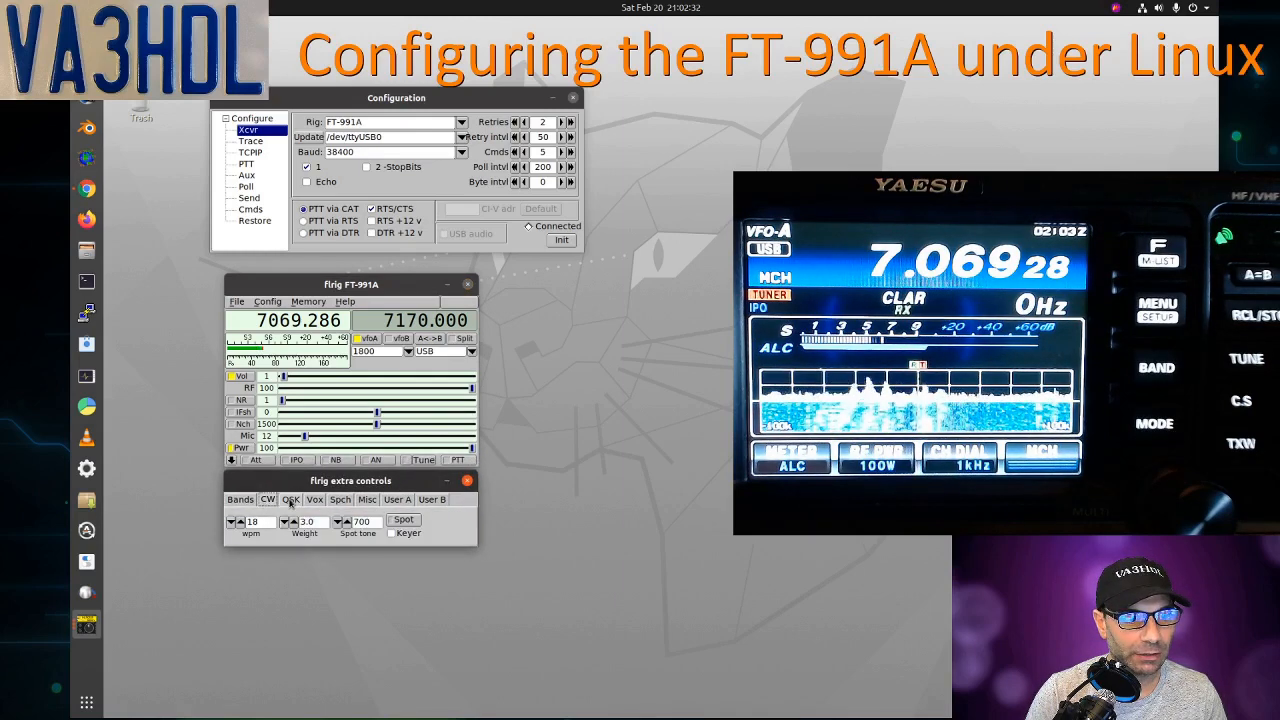
pyautogui.click(340, 500)
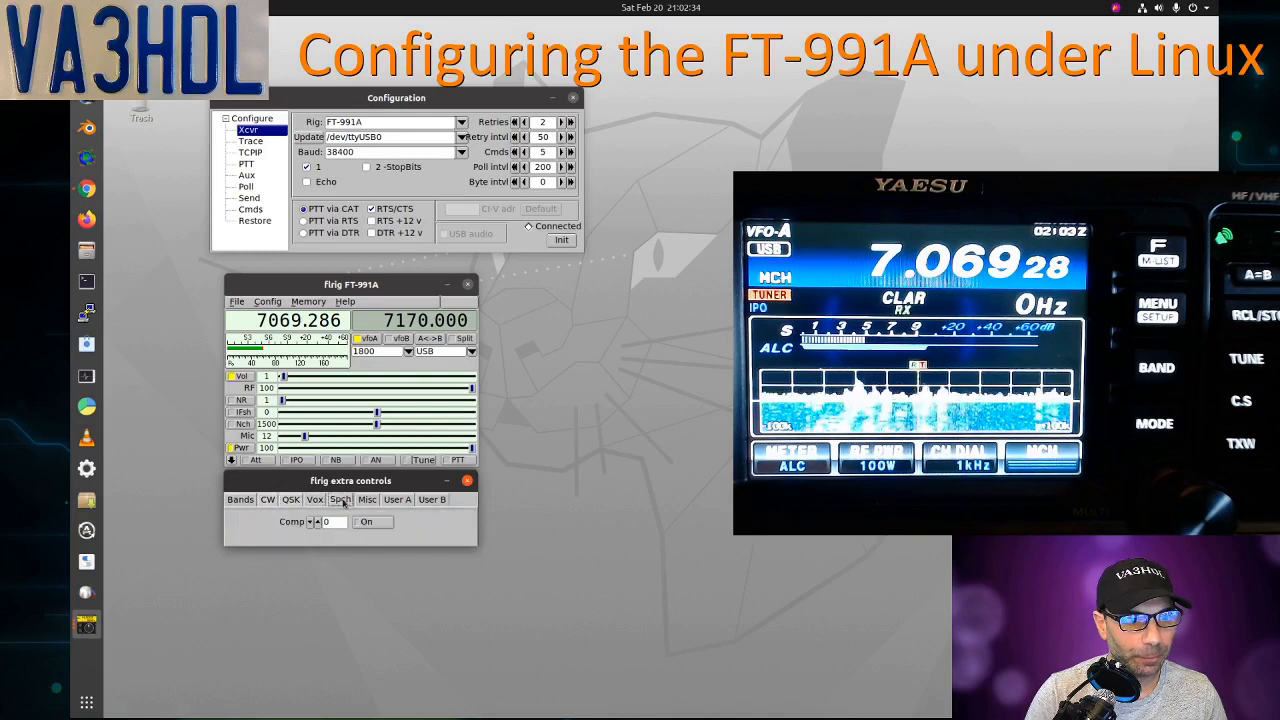
pyautogui.click(396, 500)
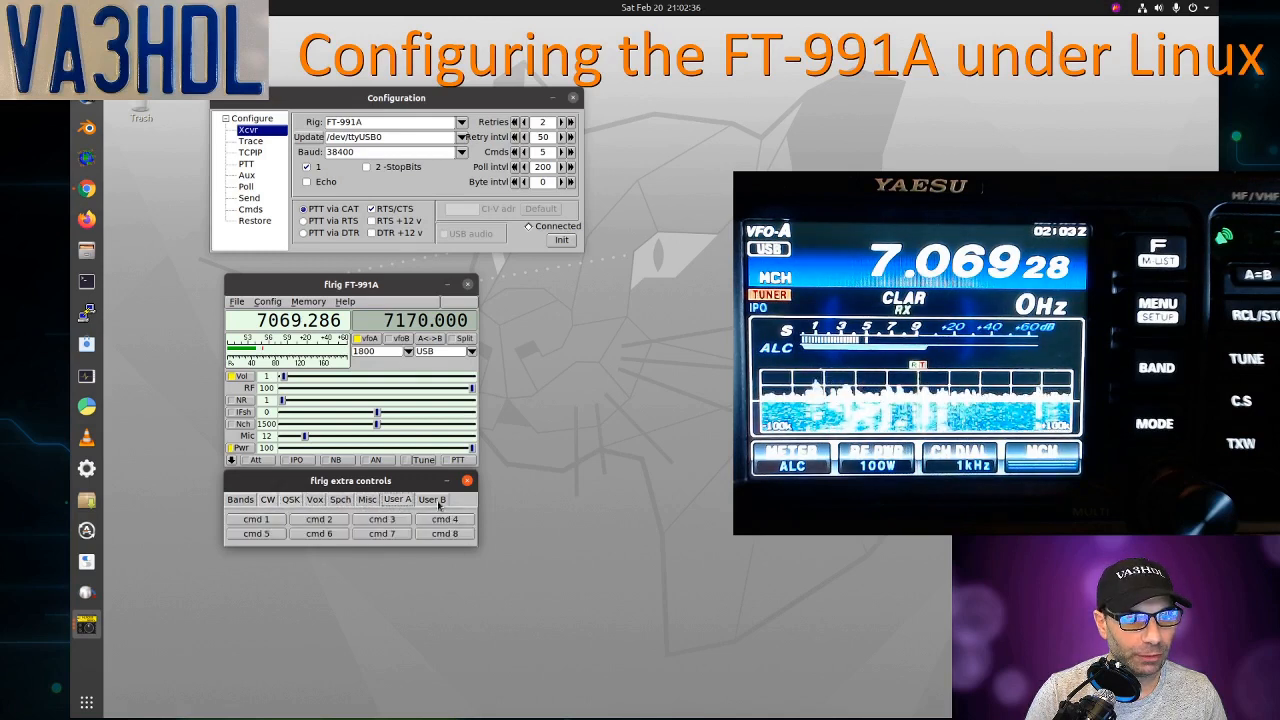
pyautogui.click(240, 500)
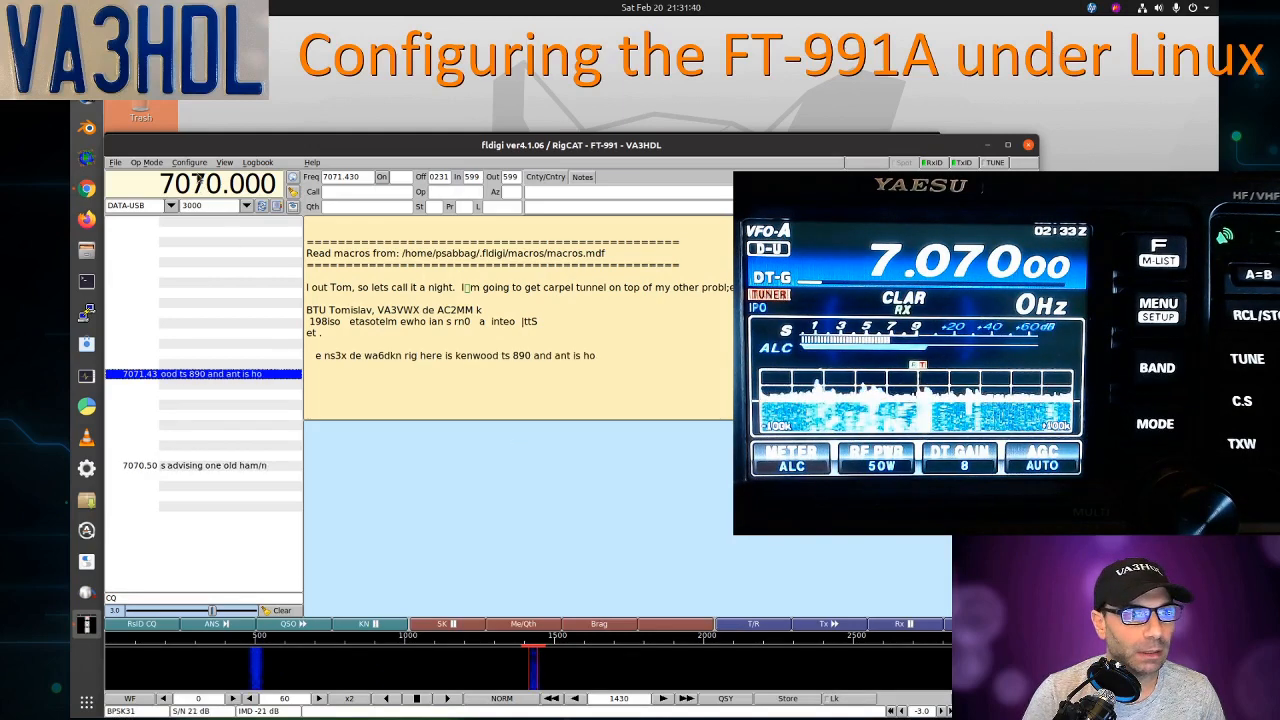
pyautogui.click(188, 162)
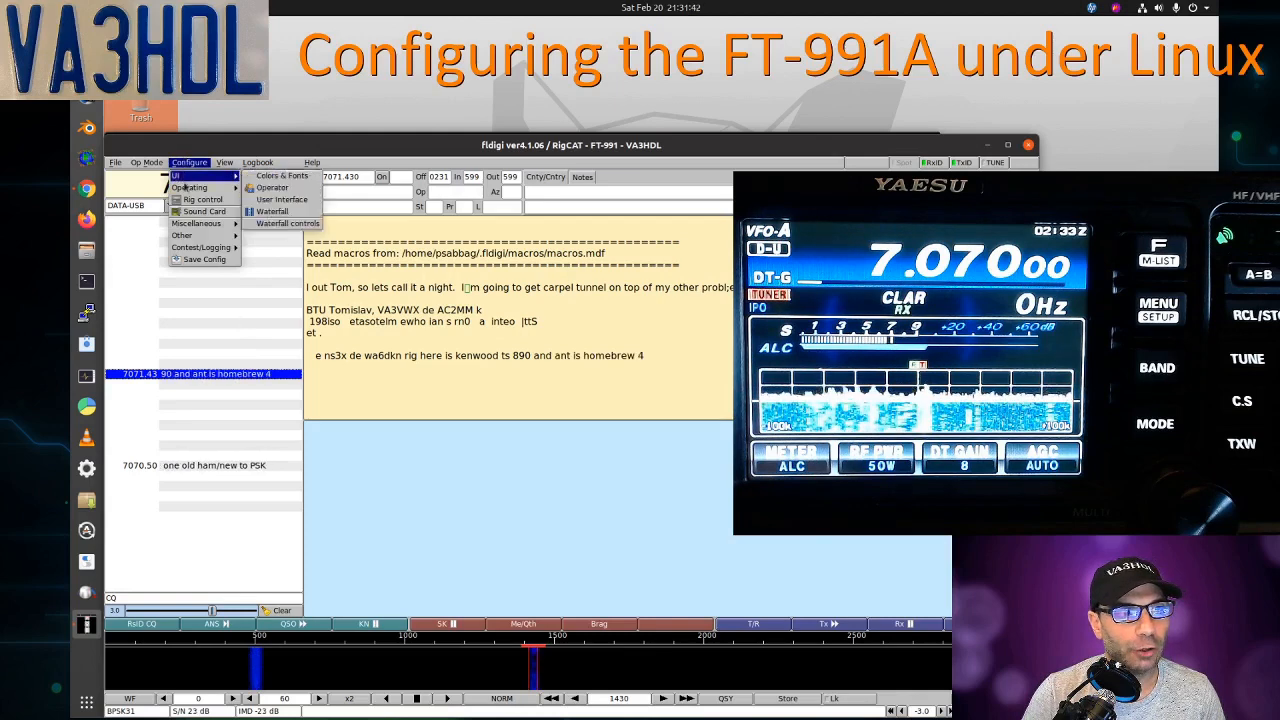
pyautogui.click(204, 200)
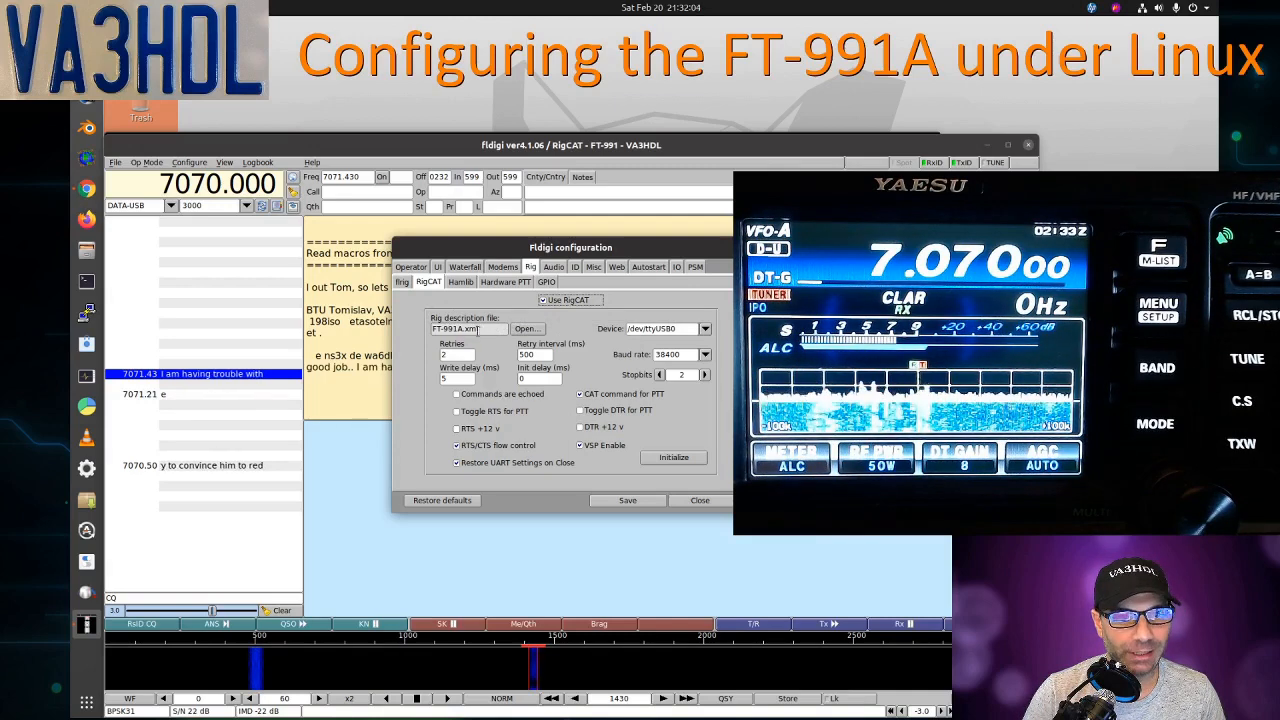
pyautogui.moveTo(492, 332)
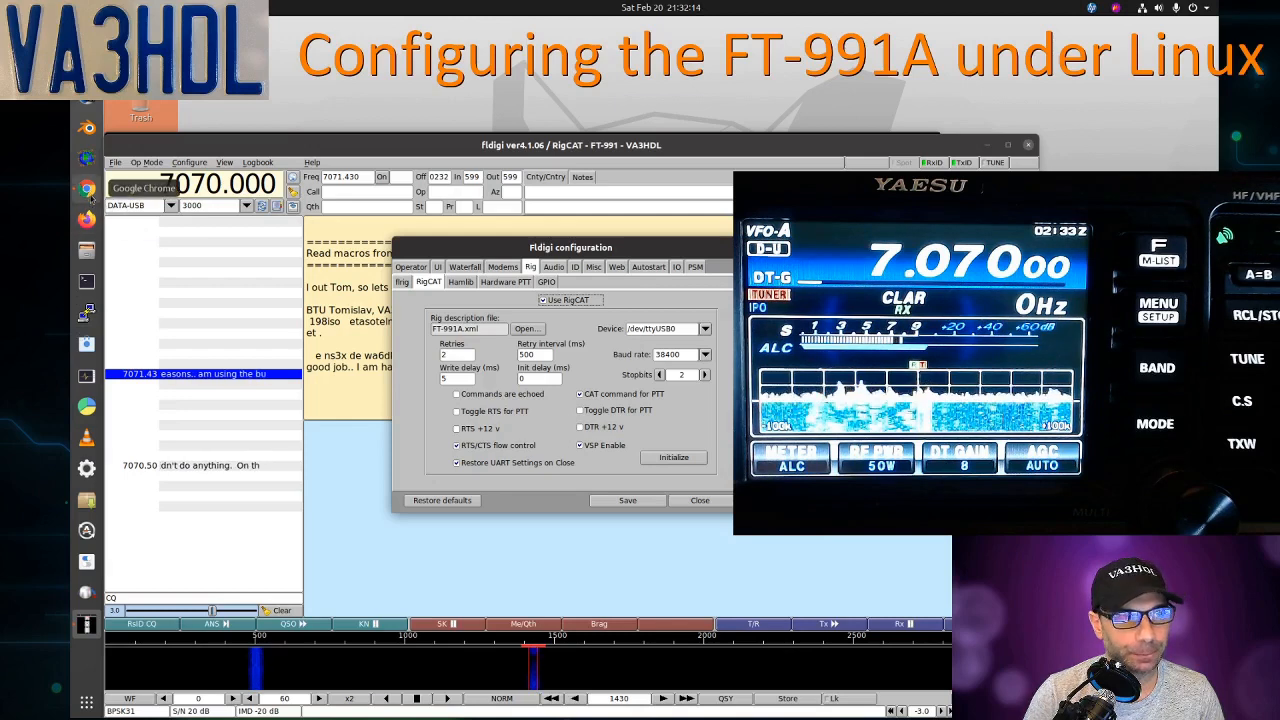
pyautogui.click(88, 188)
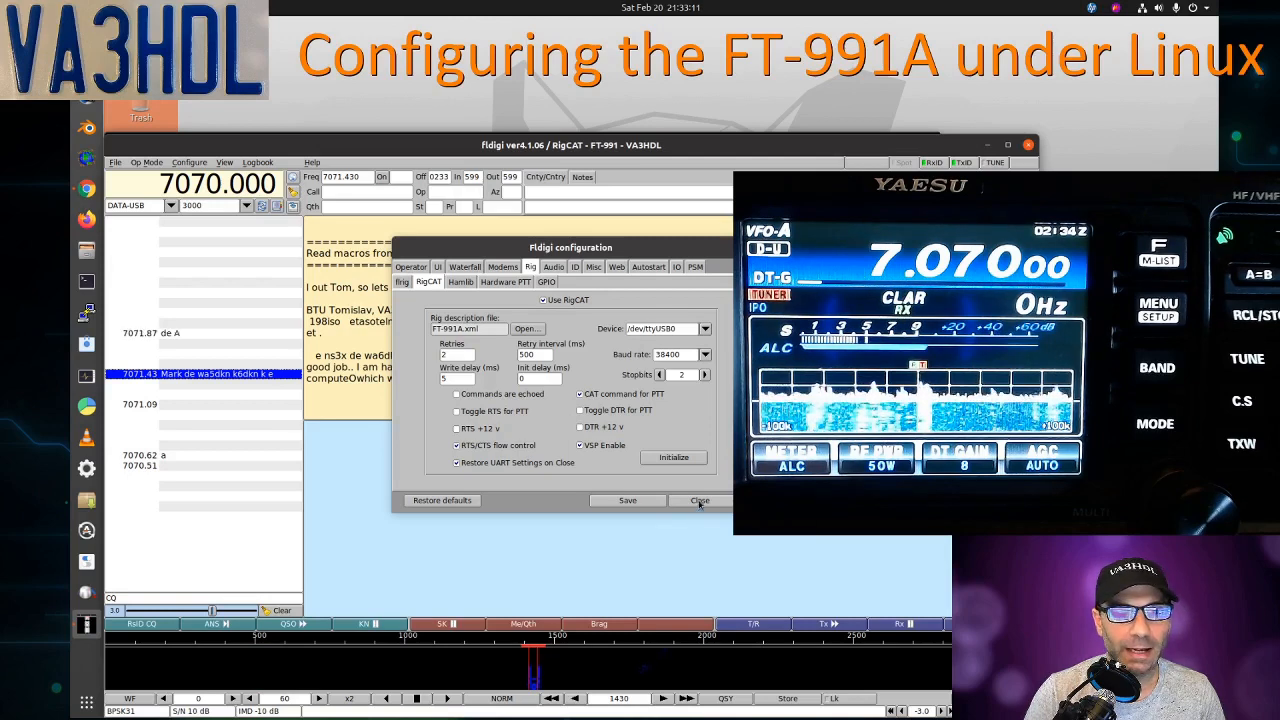
pyautogui.click(700, 500)
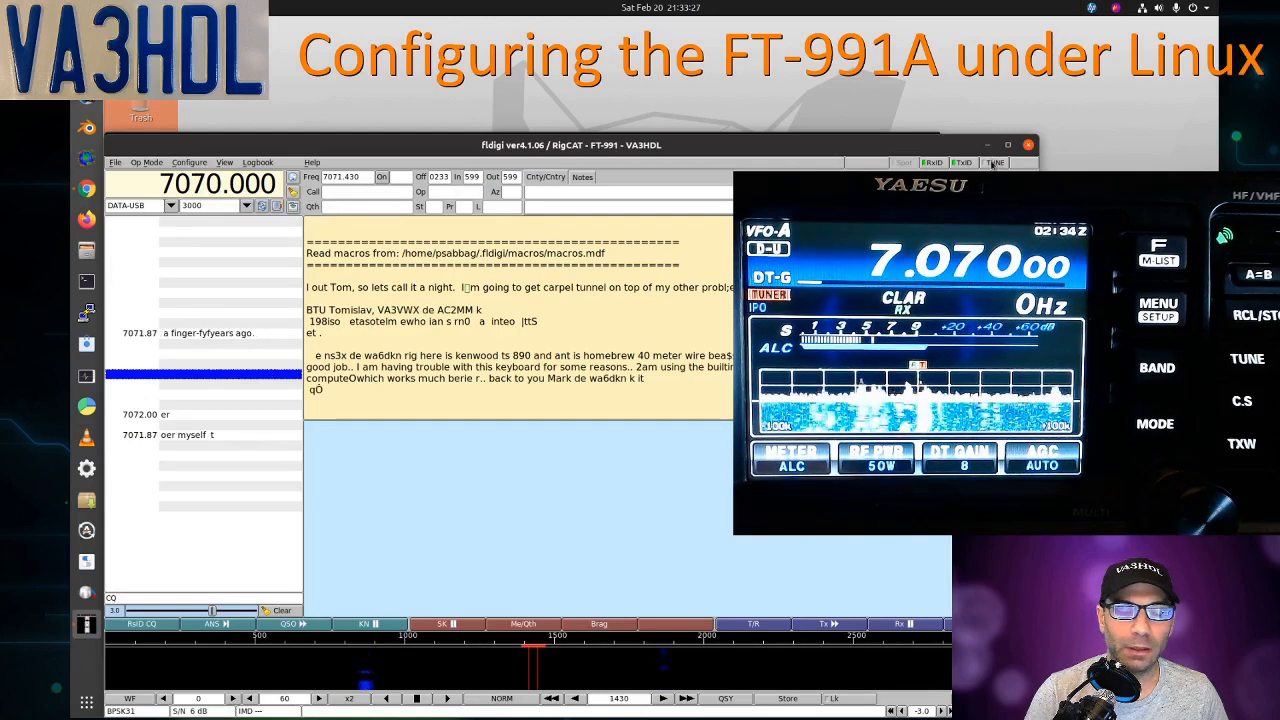
pyautogui.click(994, 162)
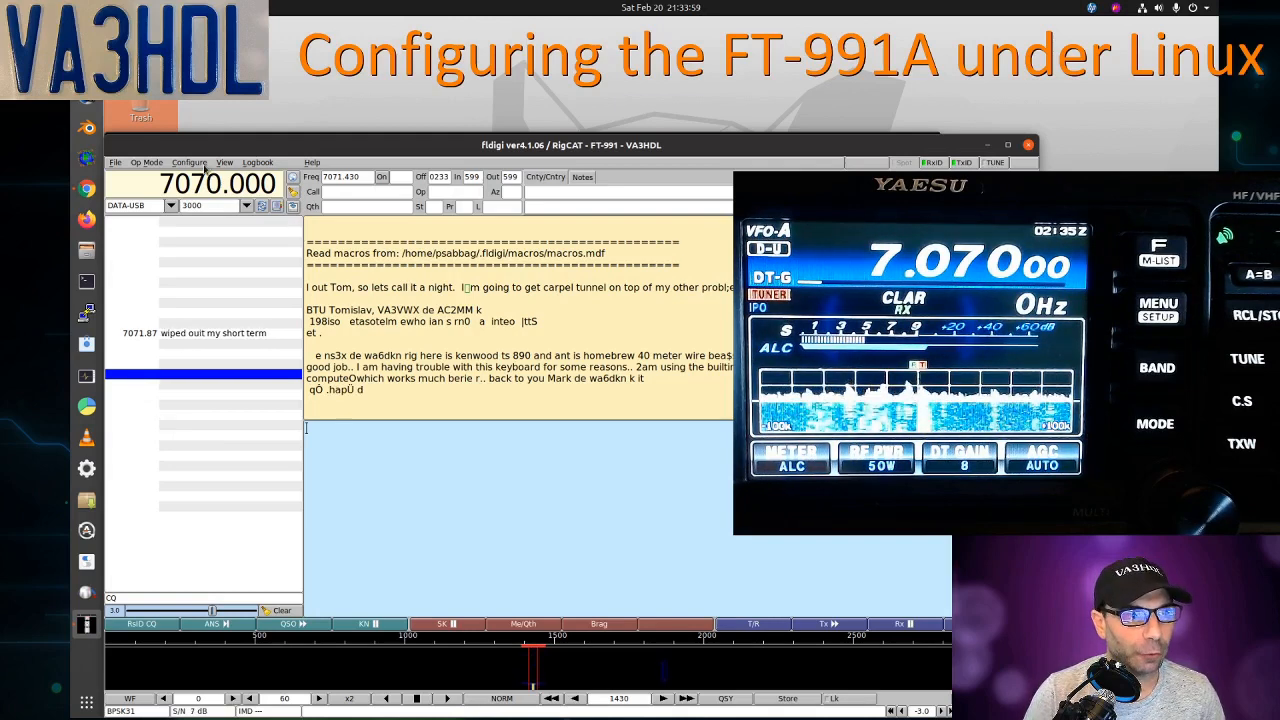
# Step: In fldigi Sound Card devices set capture to USB Audio CODEC, keep playback default, and close
pyautogui.click(188, 162)
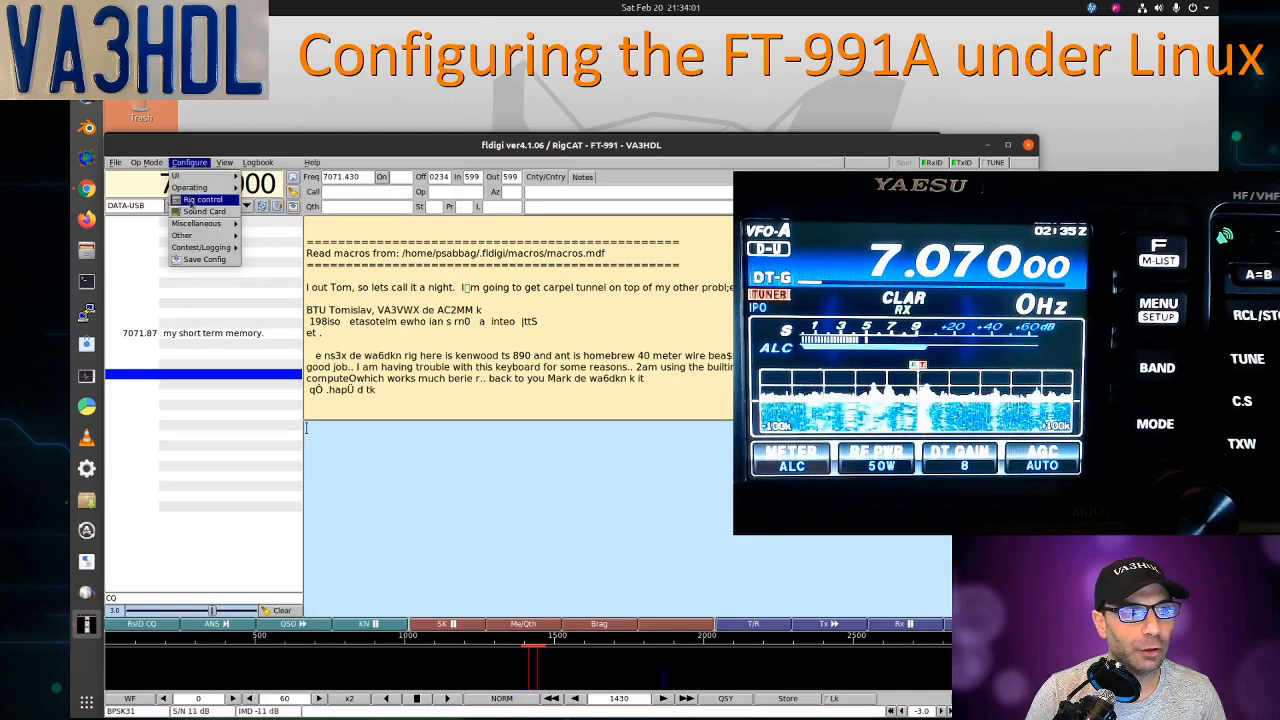
pyautogui.click(204, 212)
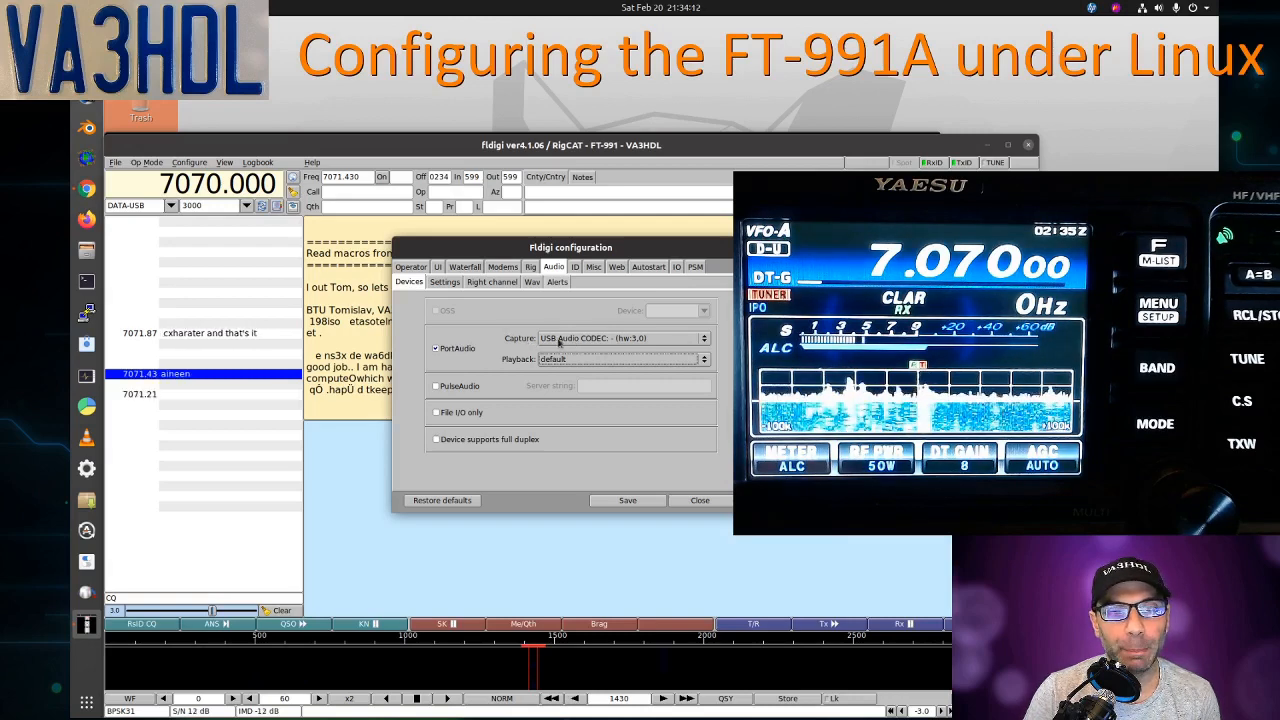
pyautogui.click(704, 338)
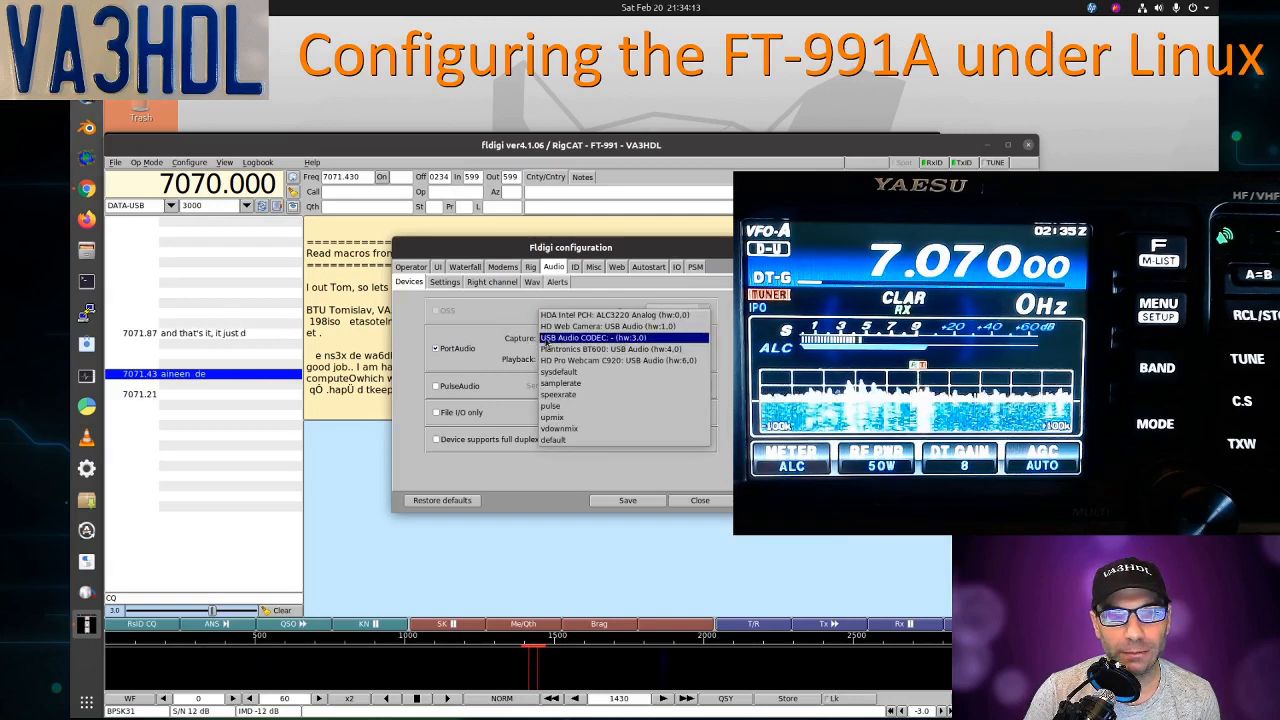
pyautogui.click(592, 336)
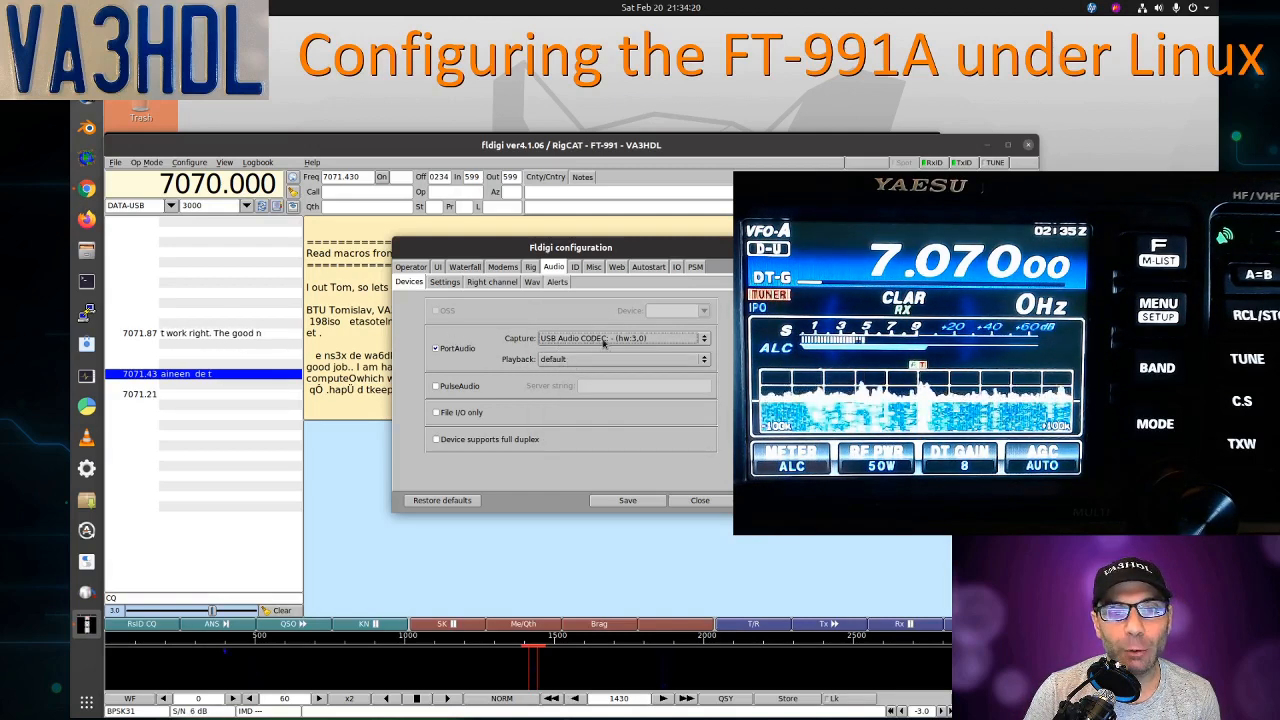
pyautogui.moveTo(624, 338)
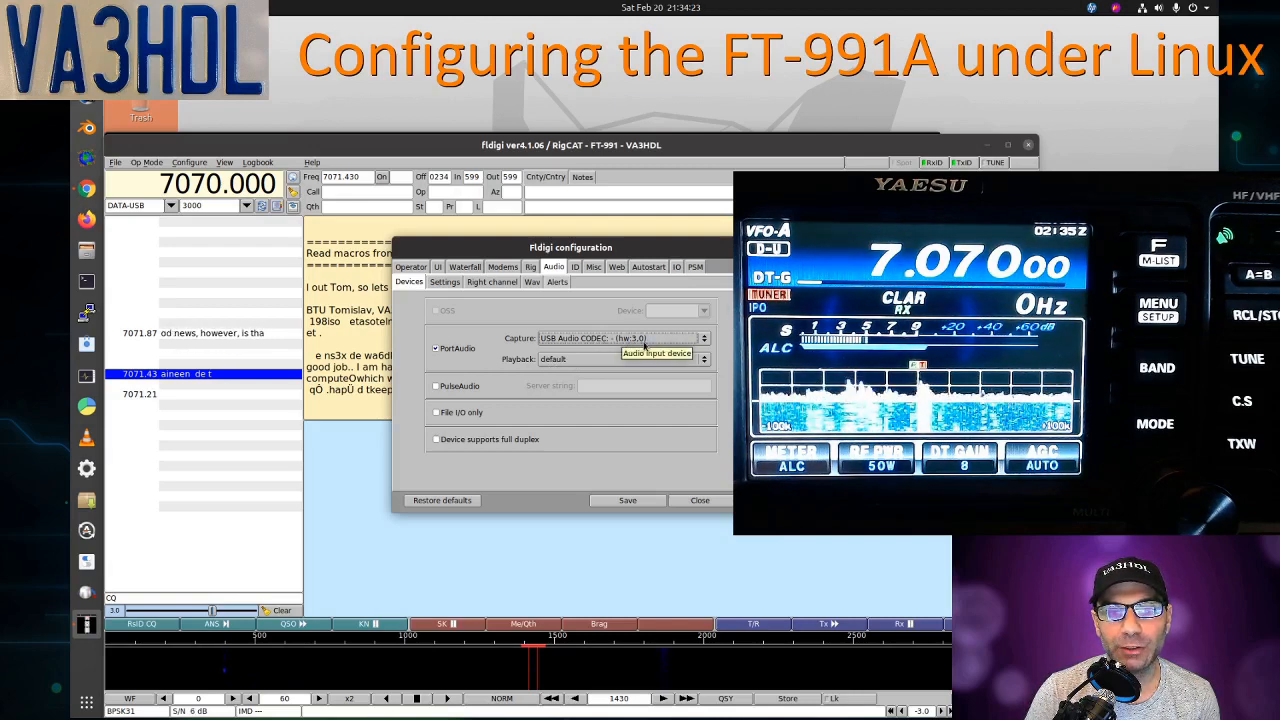
pyautogui.moveTo(592, 360)
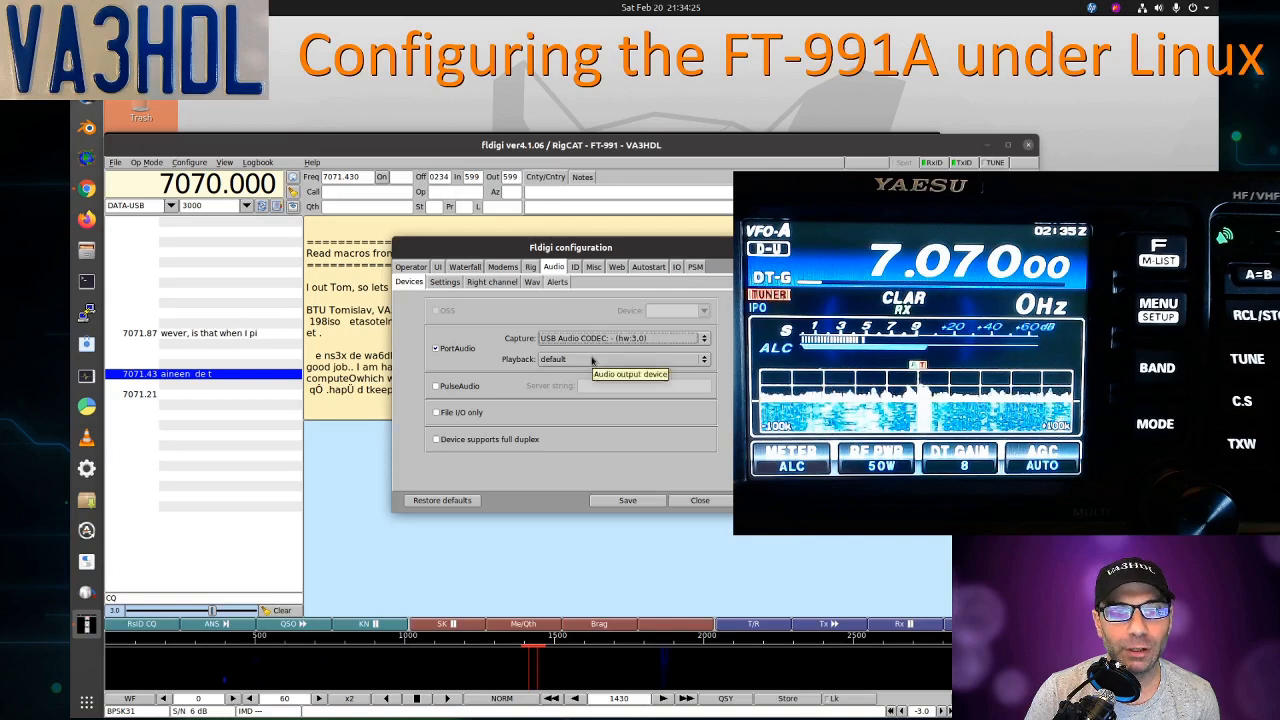
pyautogui.click(704, 360)
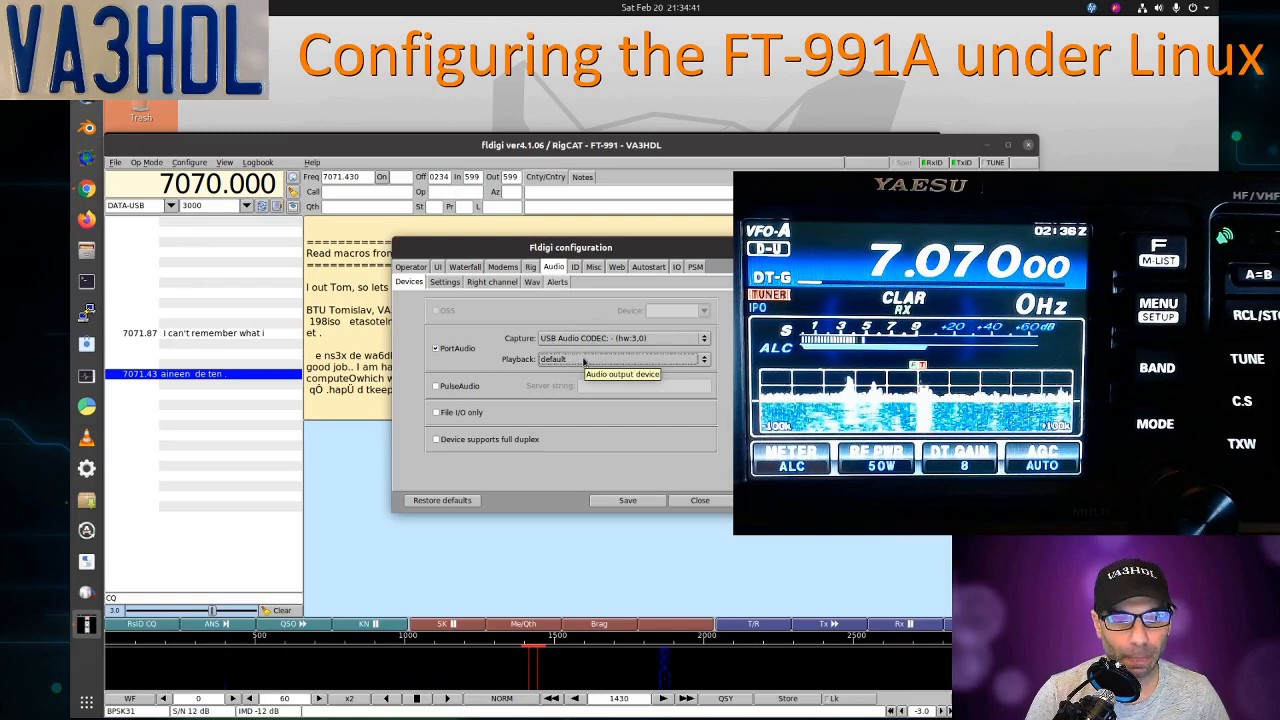
pyautogui.click(700, 500)
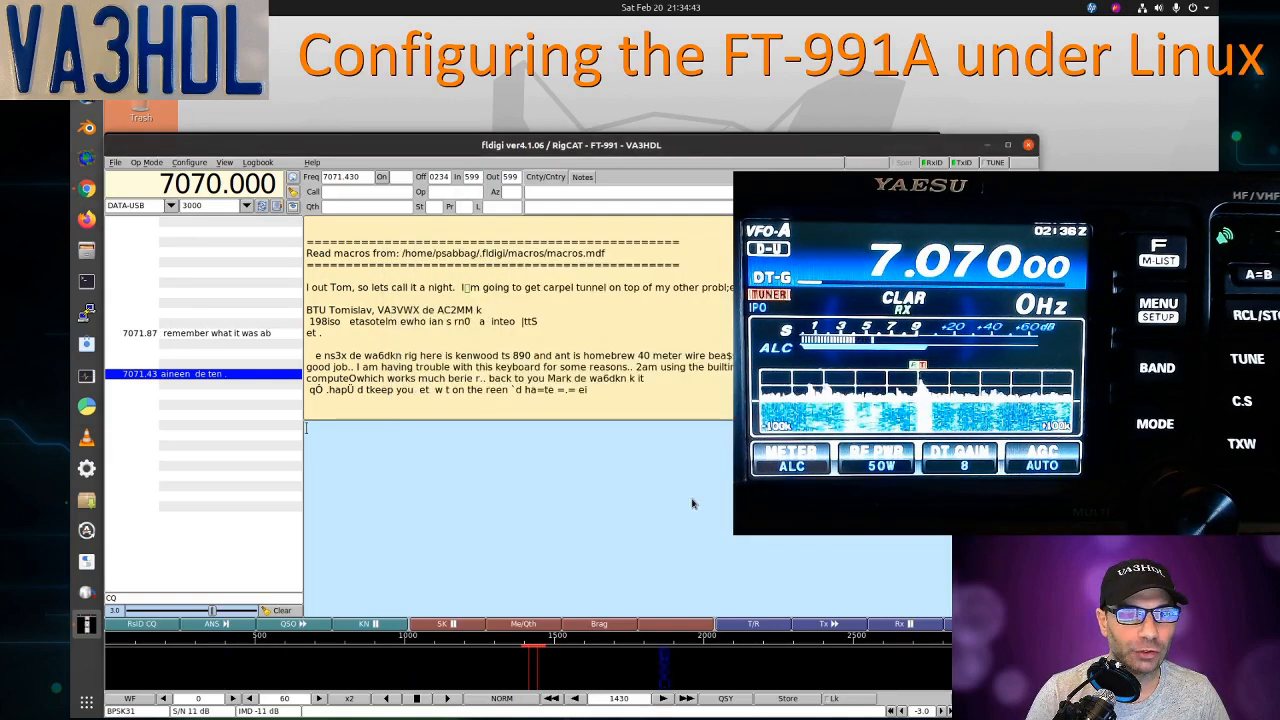